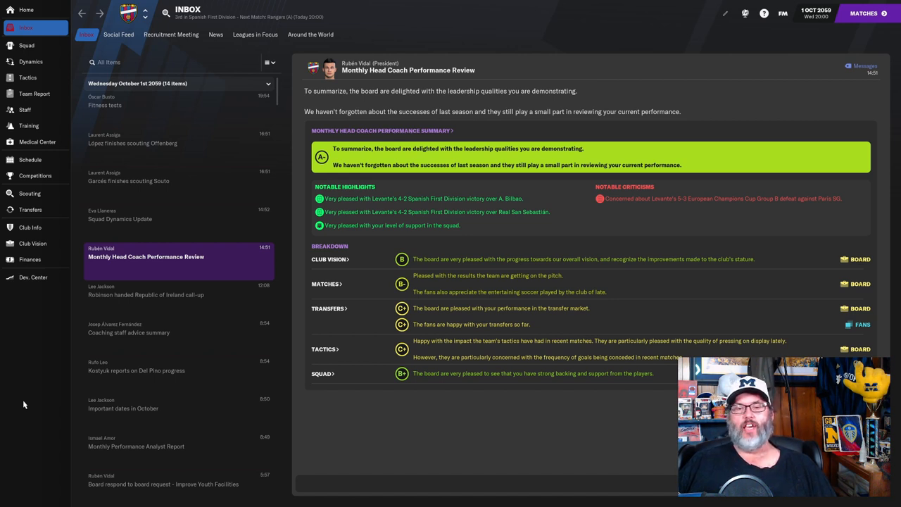
pyautogui.moveTo(307, 266)
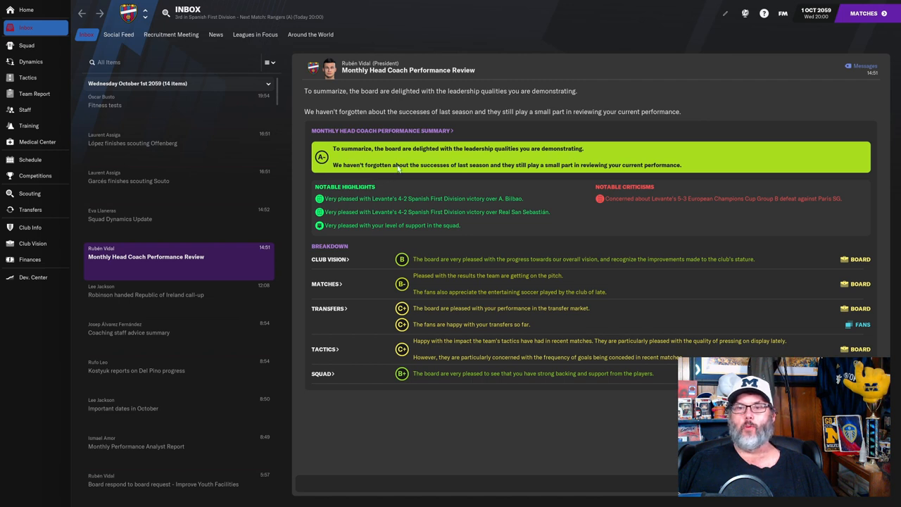
pyautogui.moveTo(669, 225)
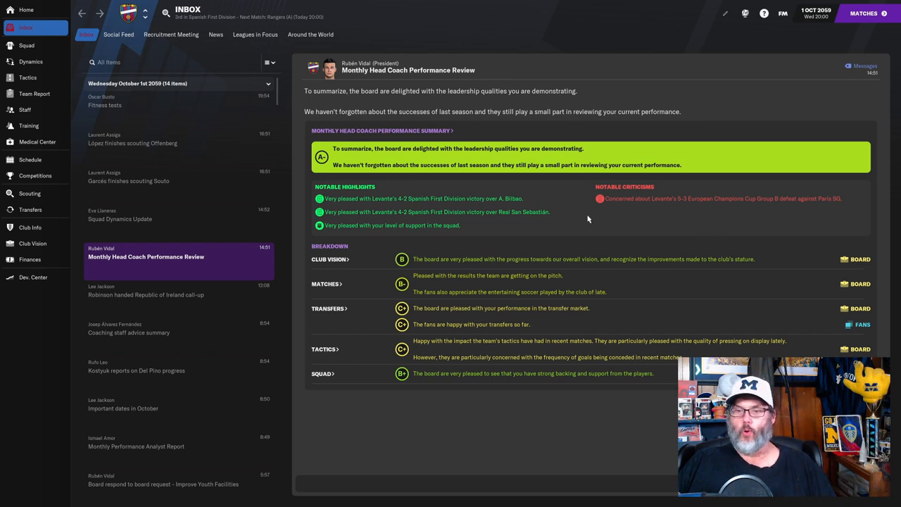
pyautogui.moveTo(414, 279)
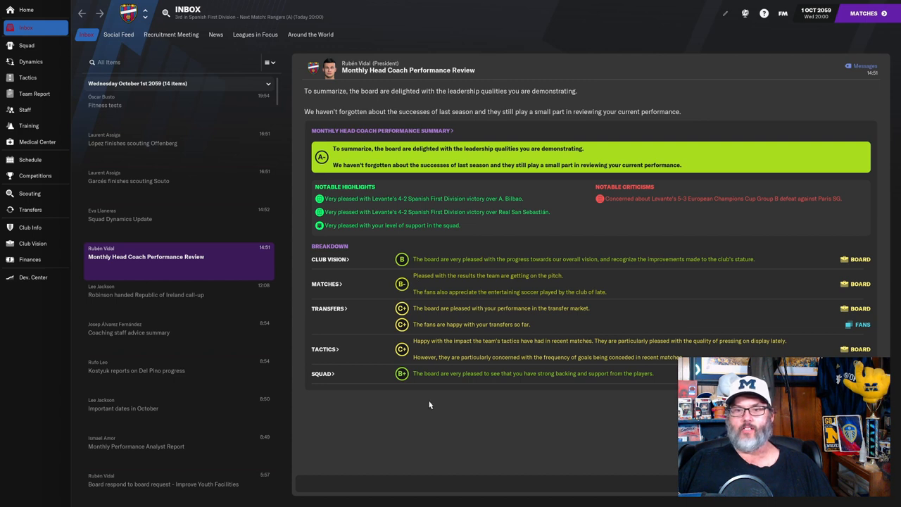
pyautogui.moveTo(465, 326)
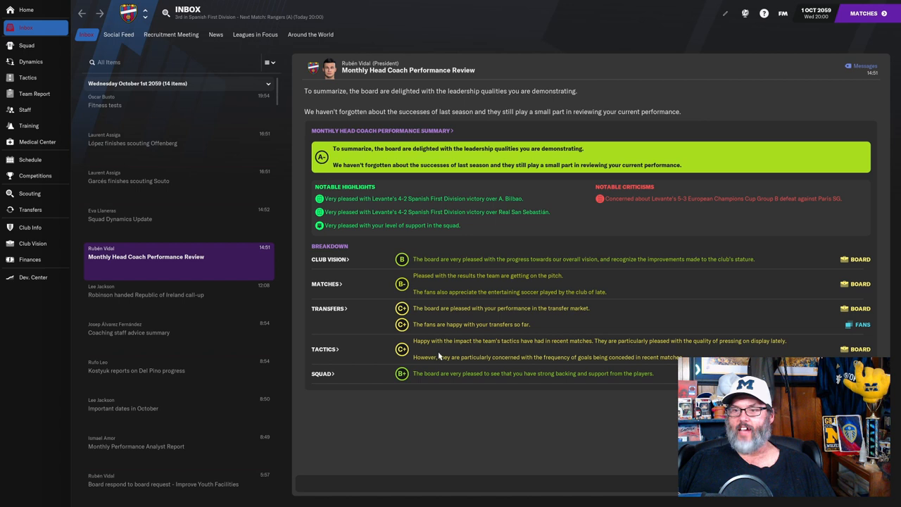
pyautogui.moveTo(570, 366)
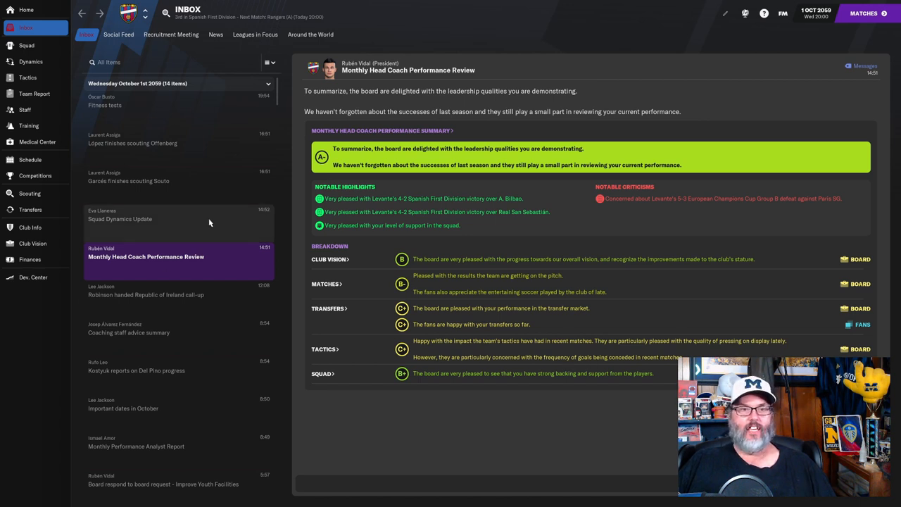
pyautogui.moveTo(29, 228)
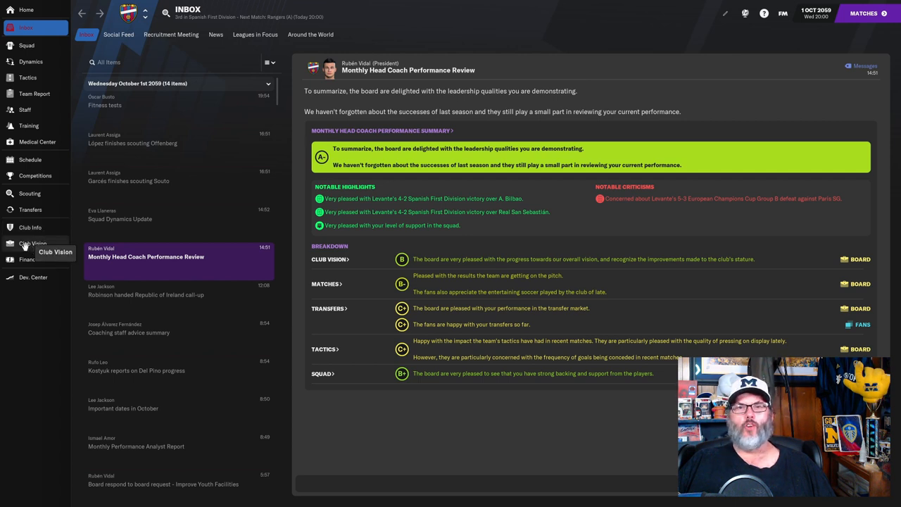
# Step: Show the board's culture goals, five-year plan and request progress in Club Vision
pyautogui.click(32, 242)
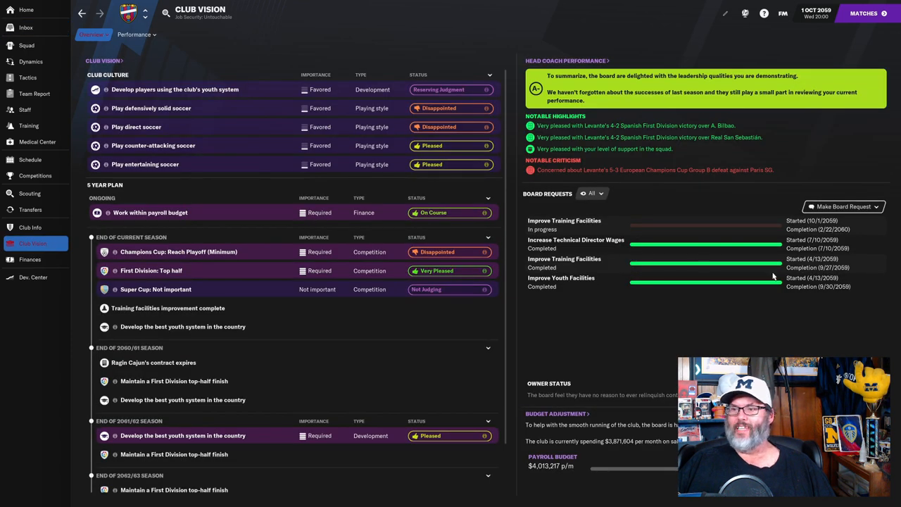
pyautogui.moveTo(837, 276)
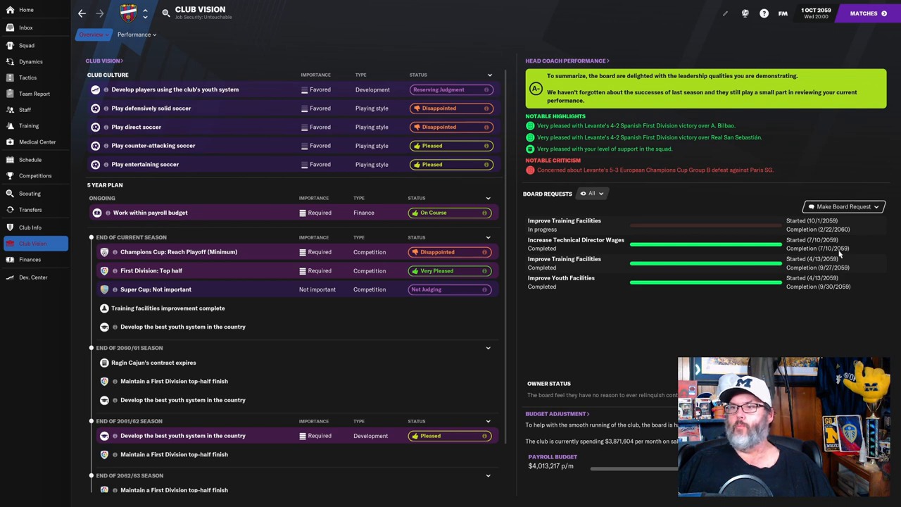
pyautogui.moveTo(820, 296)
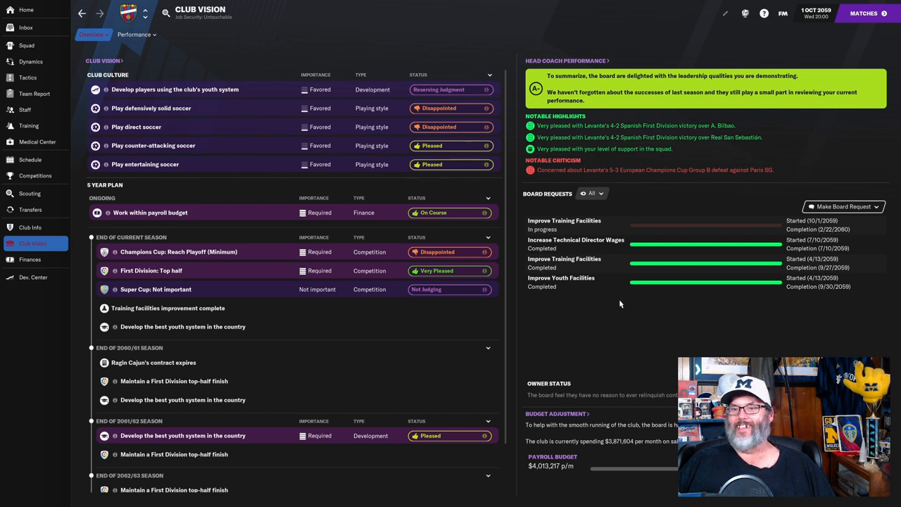
pyautogui.moveTo(752, 242)
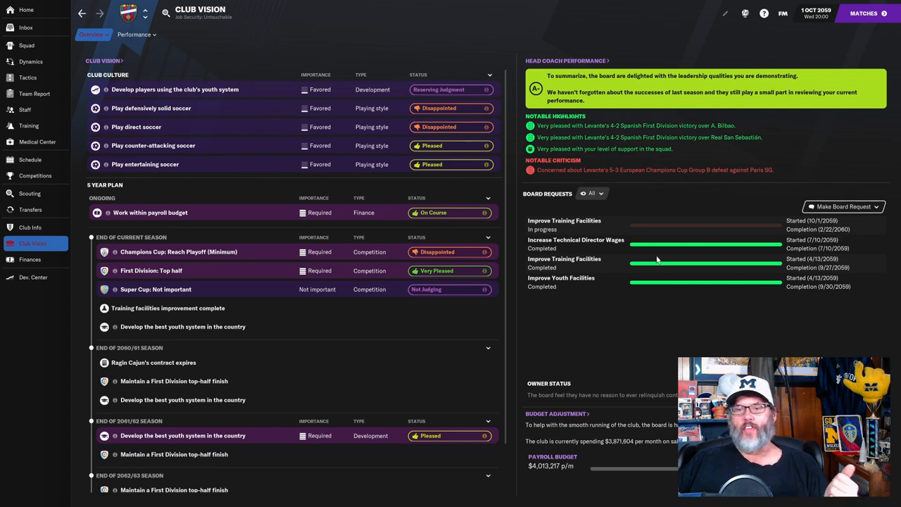
pyautogui.moveTo(642, 307)
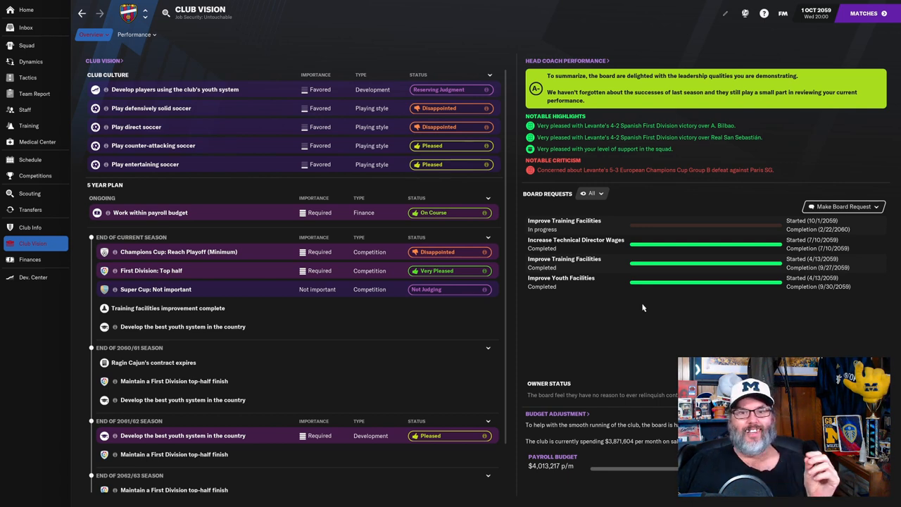
pyautogui.moveTo(451, 352)
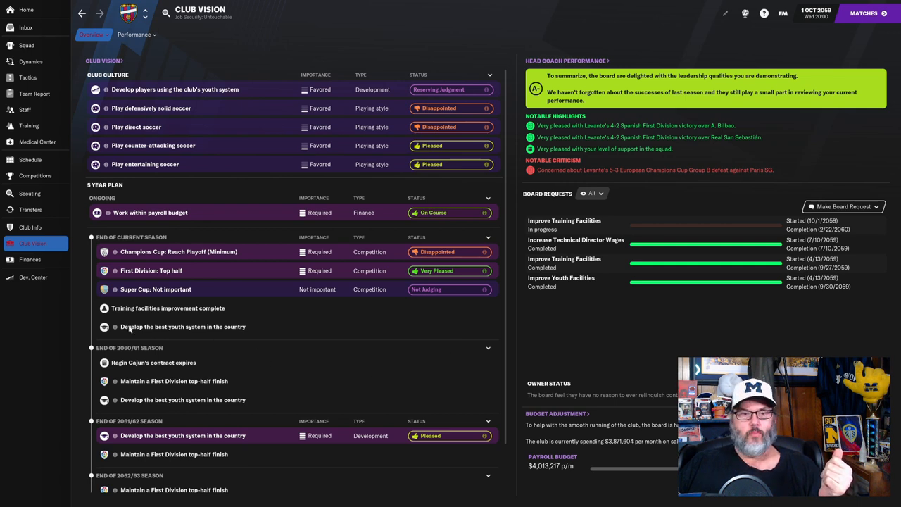
pyautogui.moveTo(220, 349)
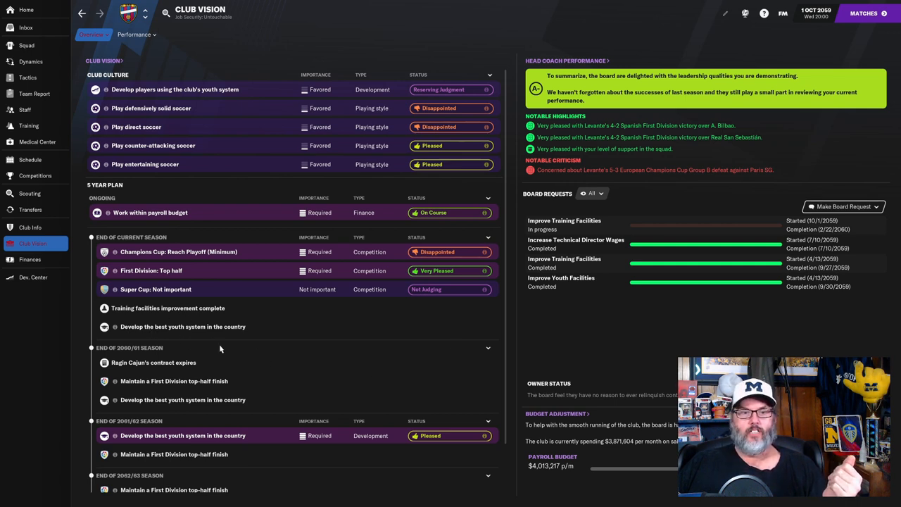
pyautogui.moveTo(239, 335)
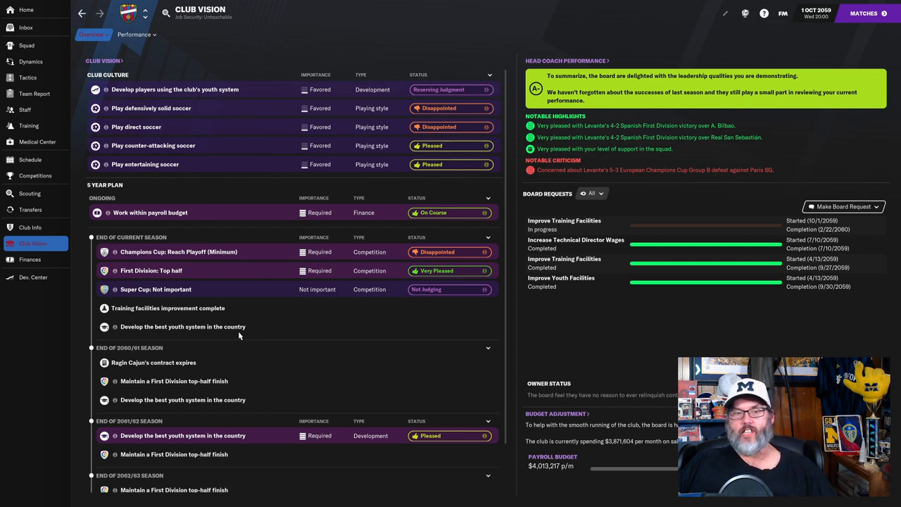
pyautogui.moveTo(276, 332)
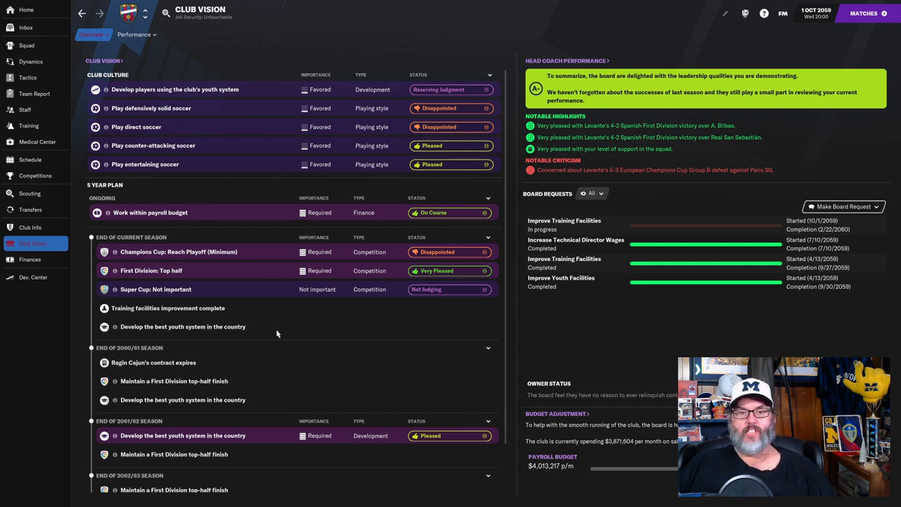
pyautogui.moveTo(295, 319)
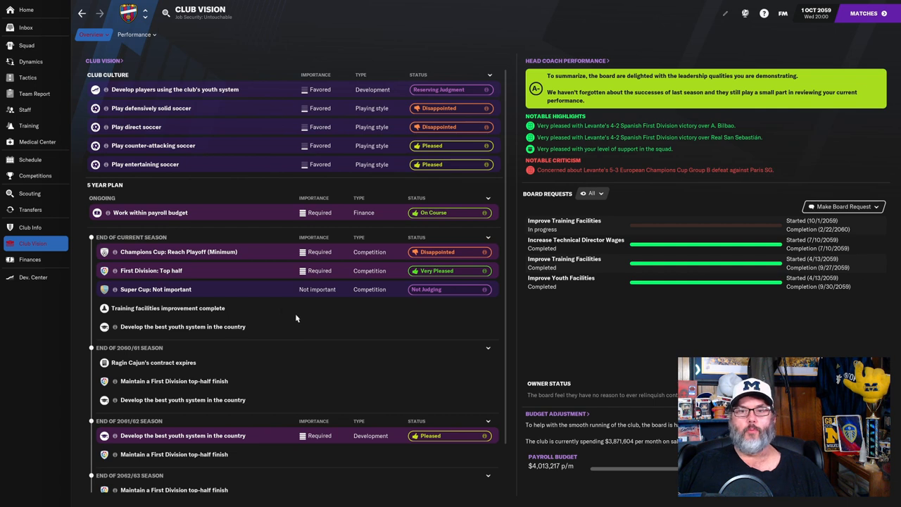
pyautogui.moveTo(395, 256)
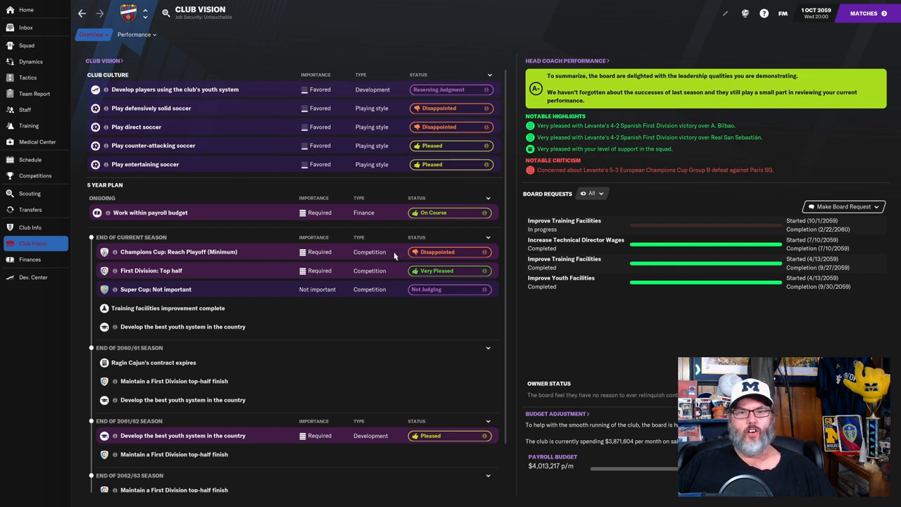
pyautogui.moveTo(440, 256)
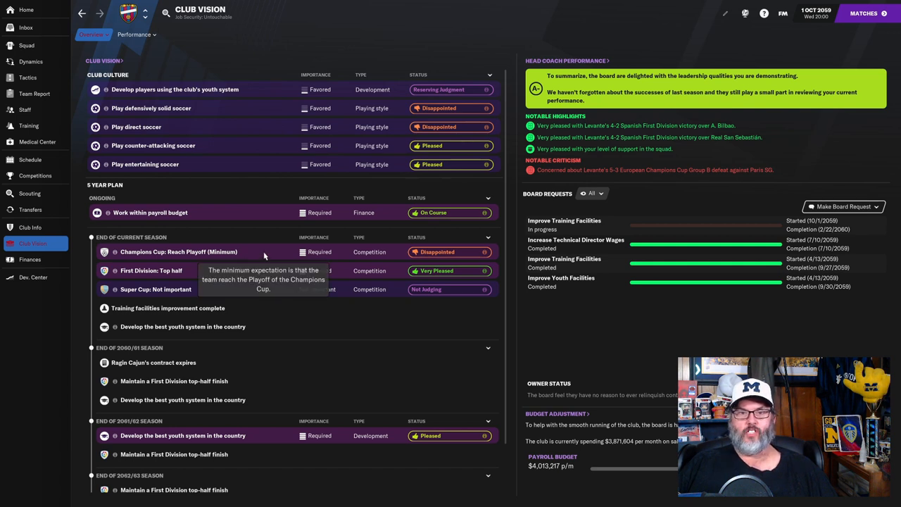
pyautogui.moveTo(279, 253)
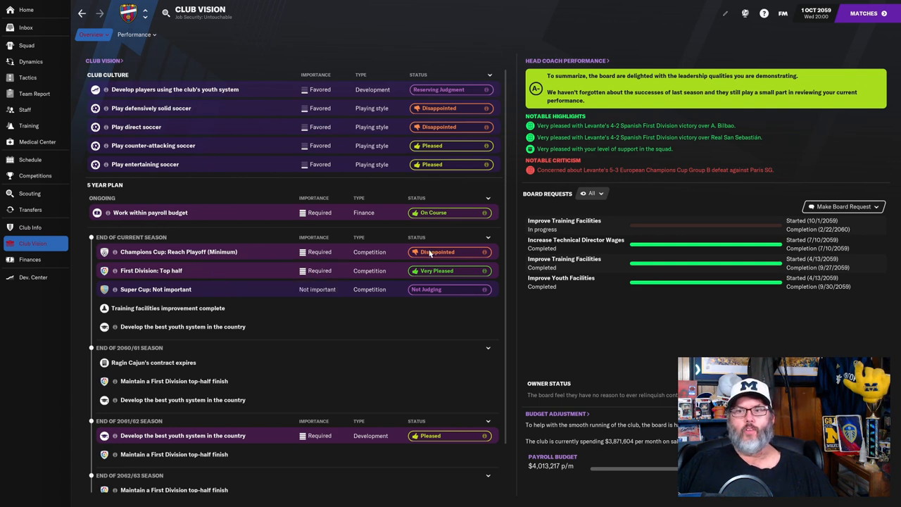
pyautogui.moveTo(266, 259)
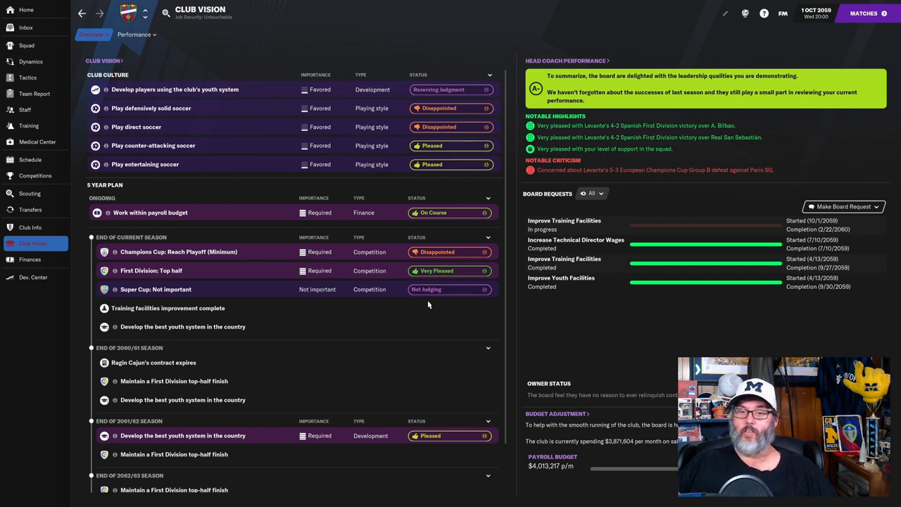
pyautogui.moveTo(481, 247)
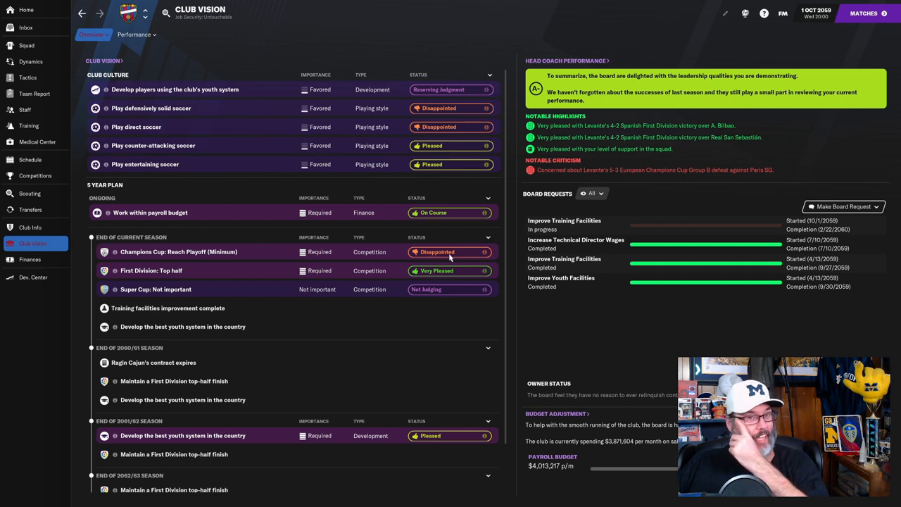
pyautogui.moveTo(127, 164)
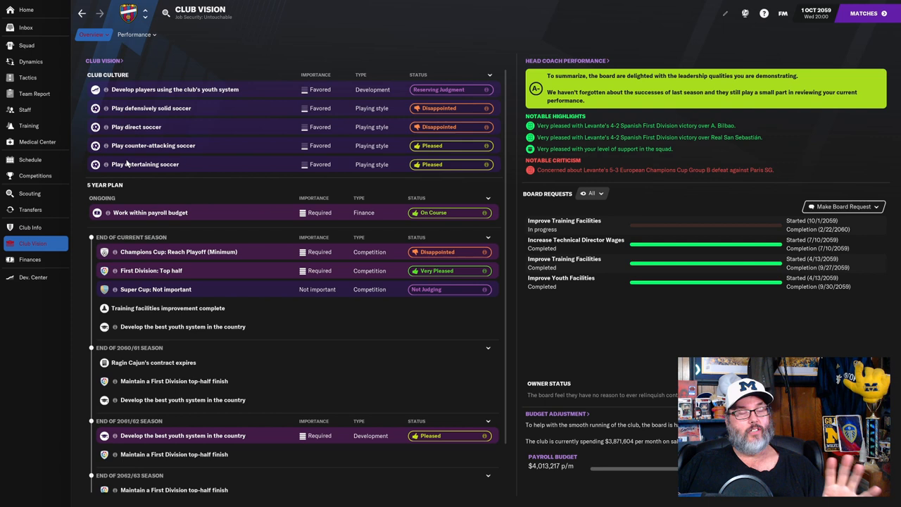
pyautogui.moveTo(203, 218)
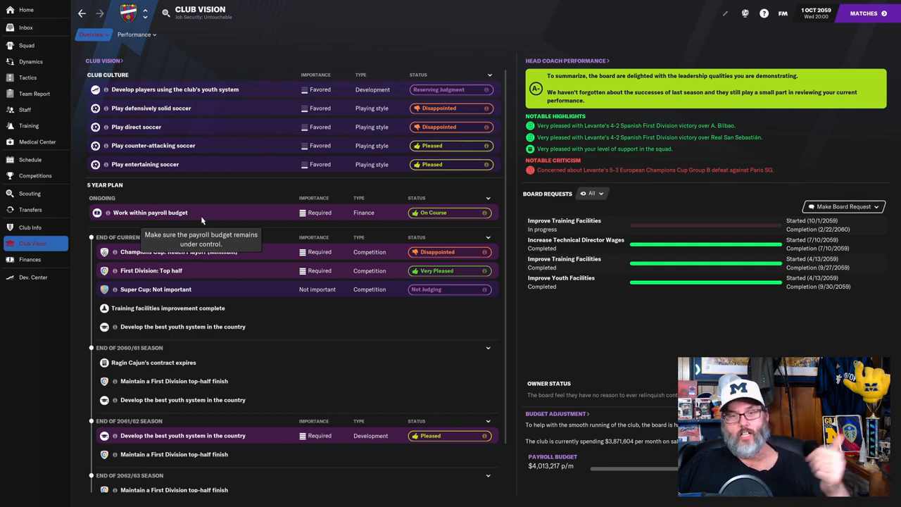
pyautogui.moveTo(245, 349)
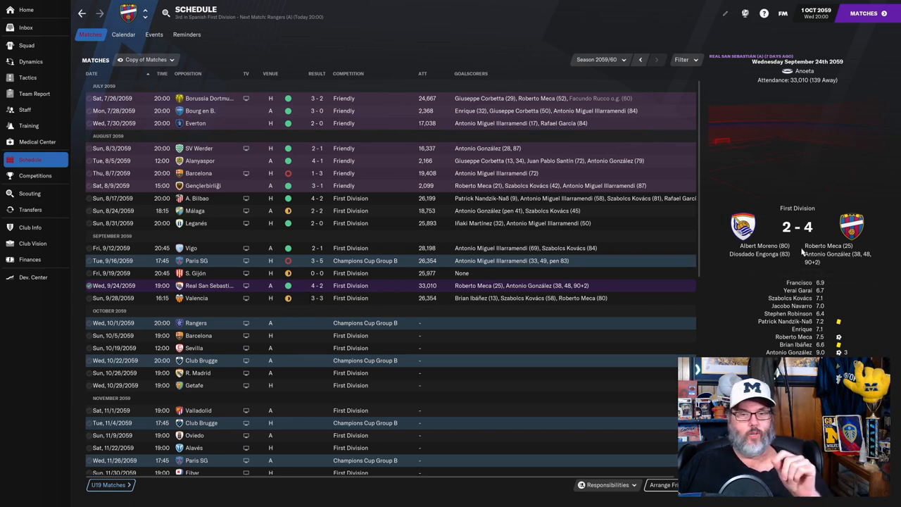
pyautogui.moveTo(268, 319)
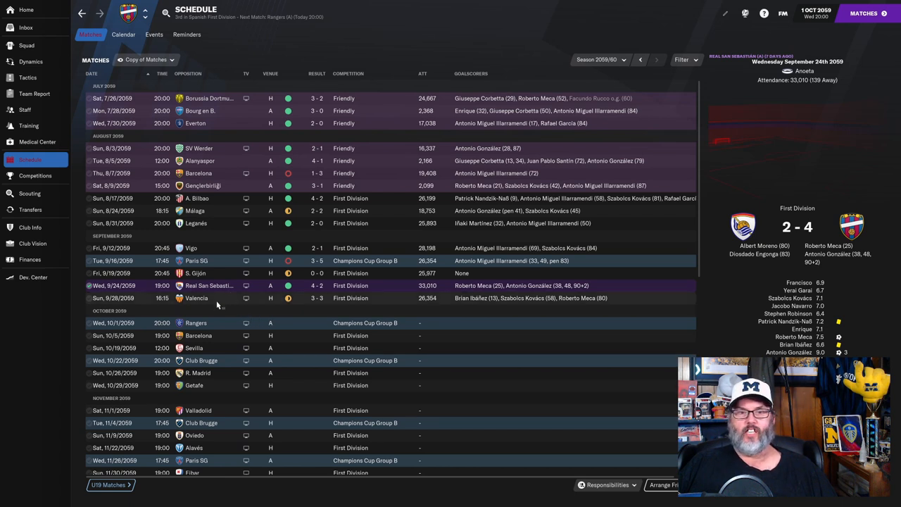
# Step: Show the summary of the 3-3 draw with Valencia in the schedule side panel
pyautogui.click(197, 299)
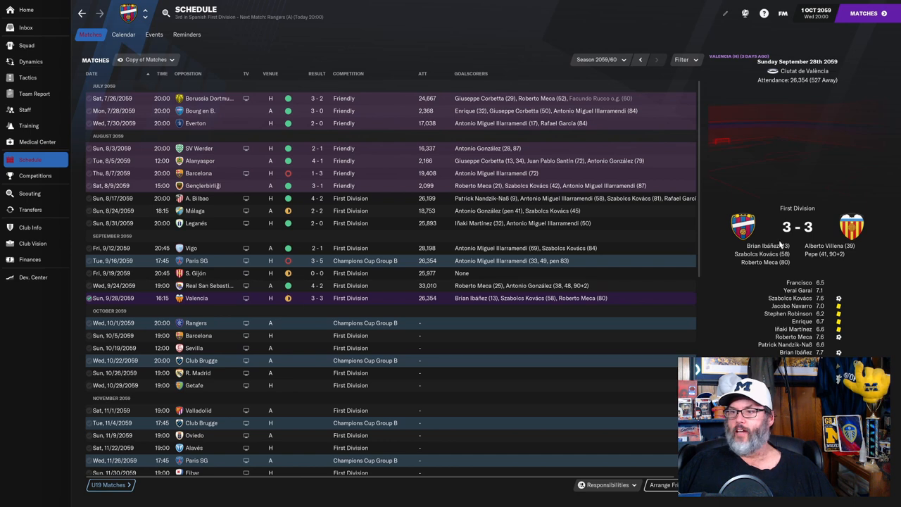
pyautogui.moveTo(842, 260)
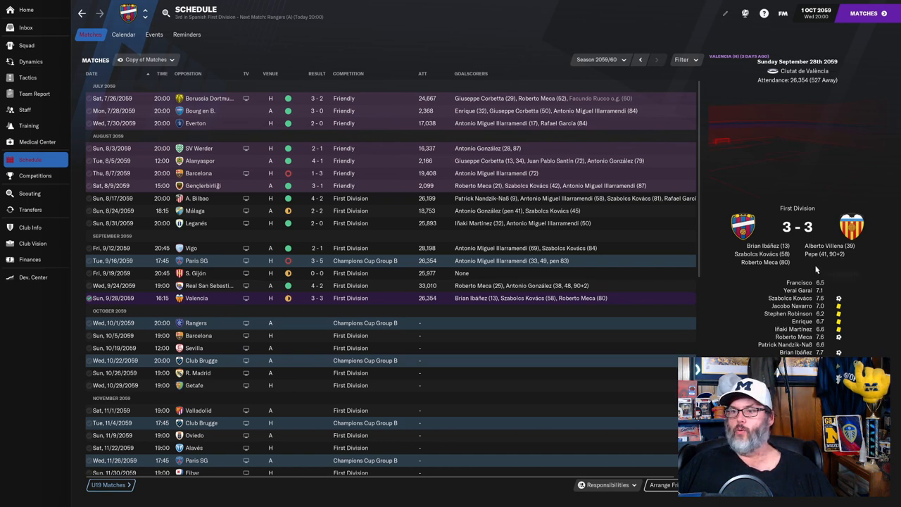
pyautogui.moveTo(796, 269)
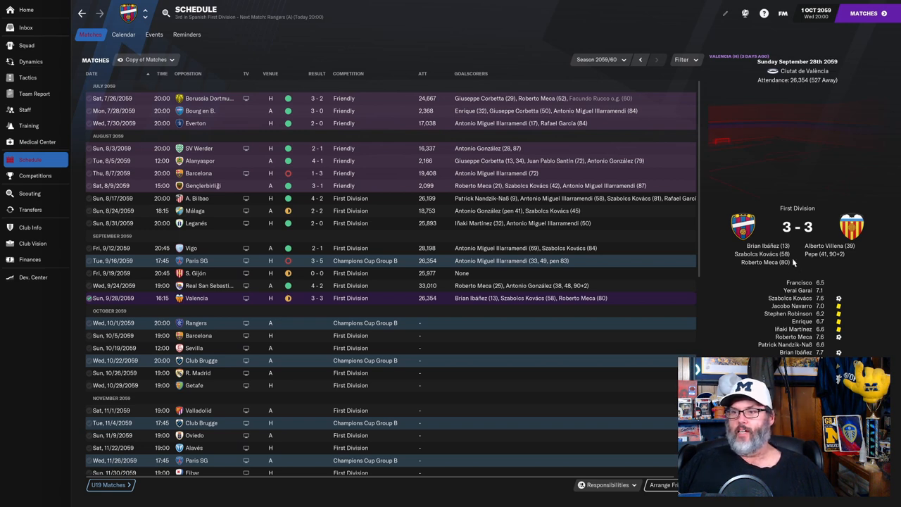
pyautogui.moveTo(842, 258)
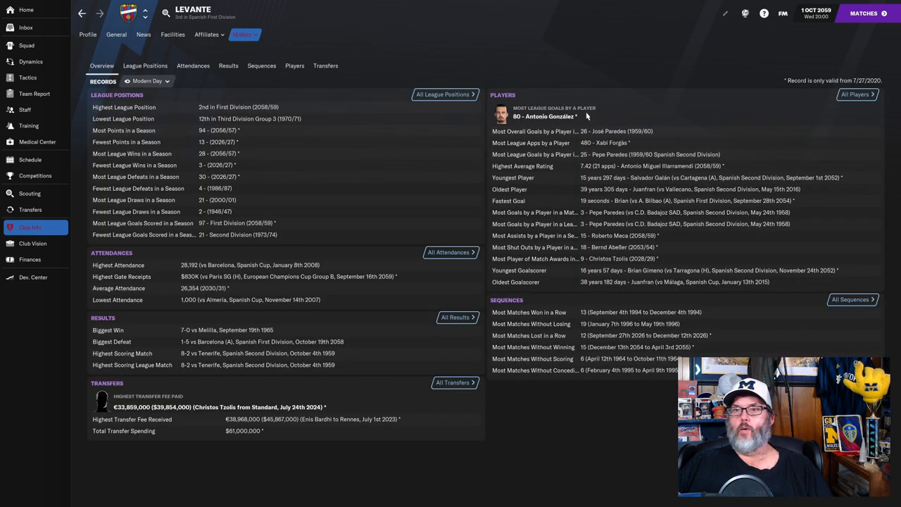
pyautogui.moveTo(580, 134)
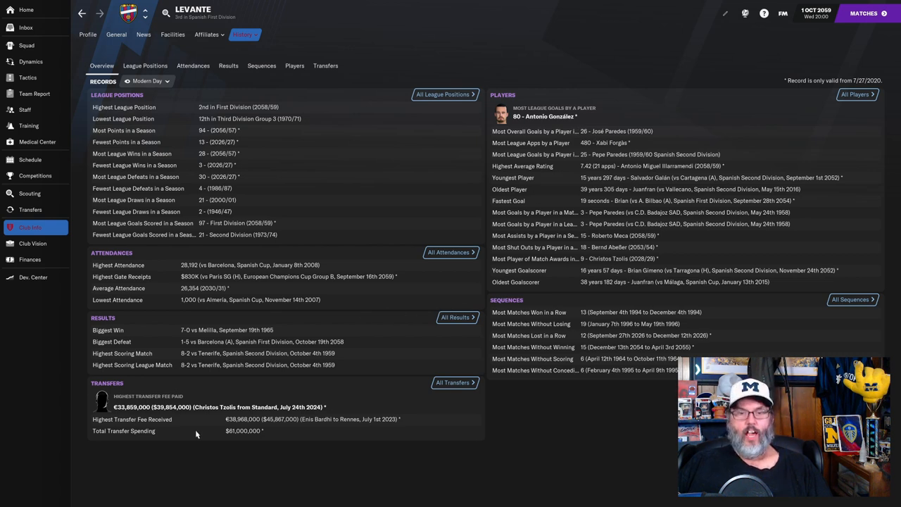
pyautogui.moveTo(436, 428)
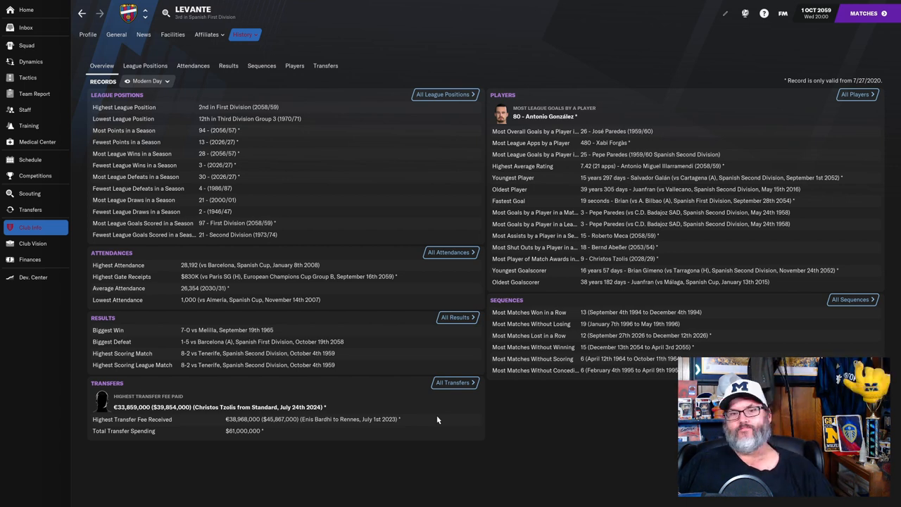
pyautogui.moveTo(332, 223)
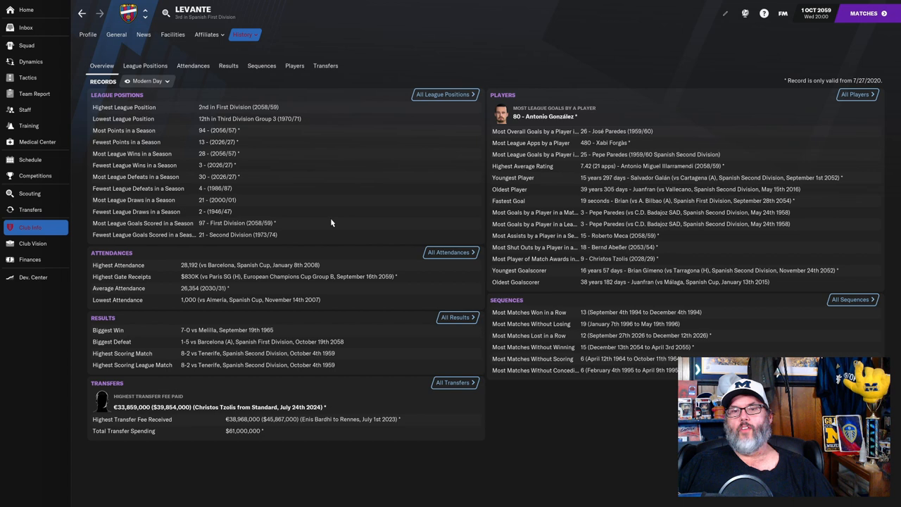
pyautogui.moveTo(451, 252)
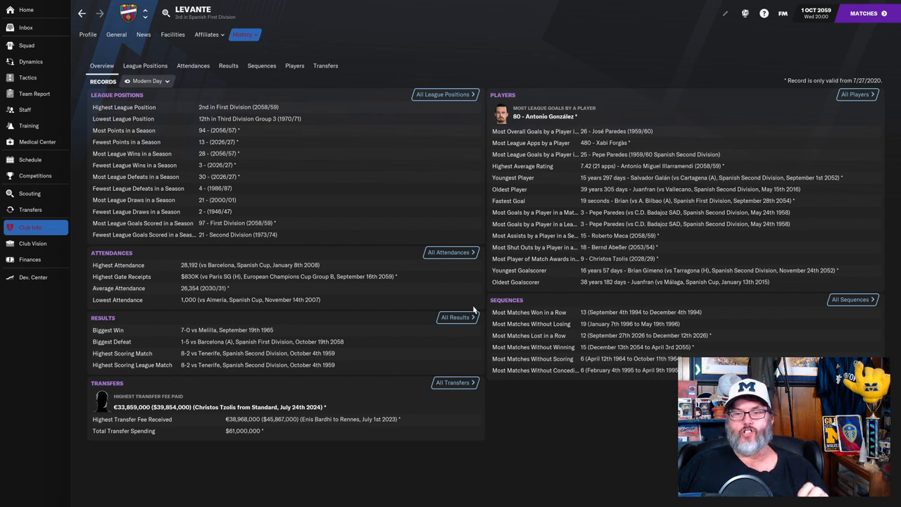
pyautogui.moveTo(541, 307)
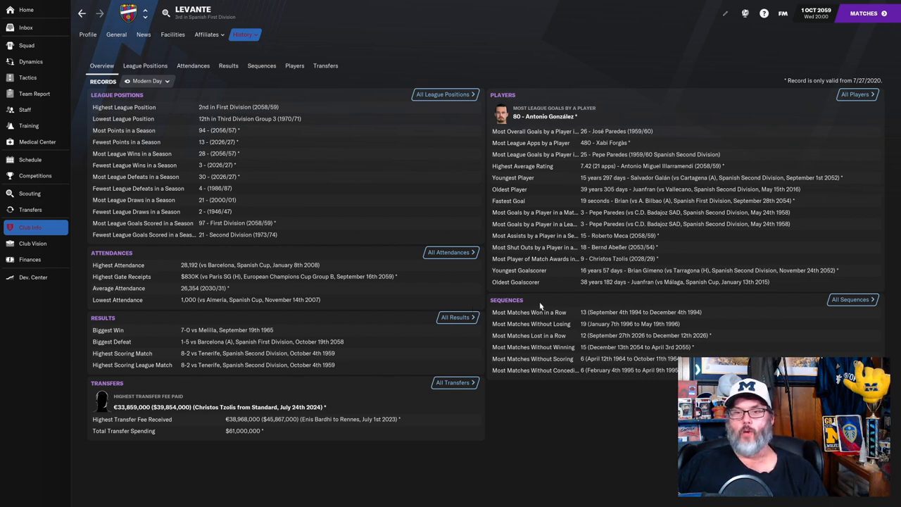
pyautogui.moveTo(435, 203)
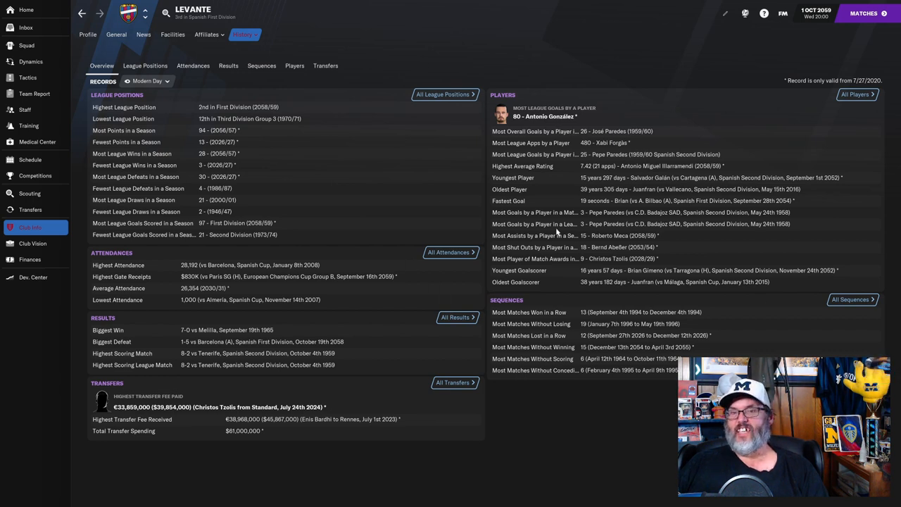
pyautogui.moveTo(519, 213)
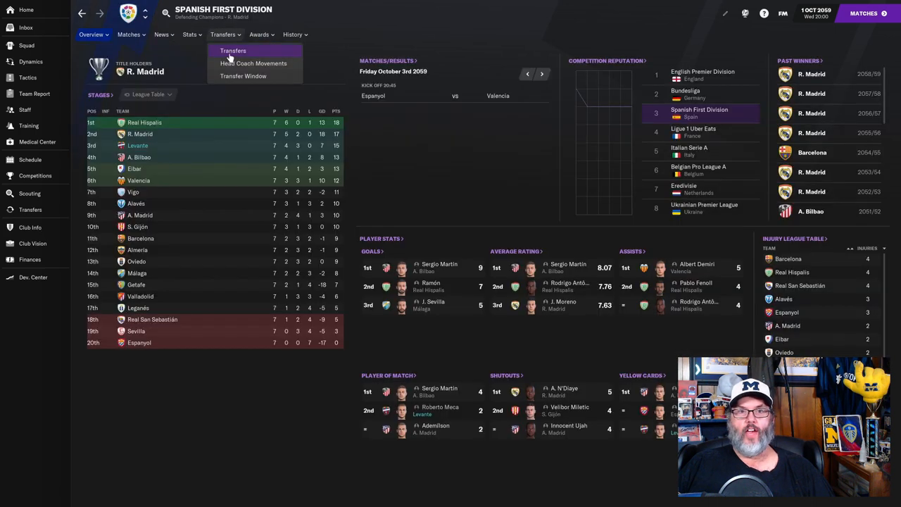
# Step: Show the Spanish First Division all-time records from the league history menu
pyautogui.click(291, 34)
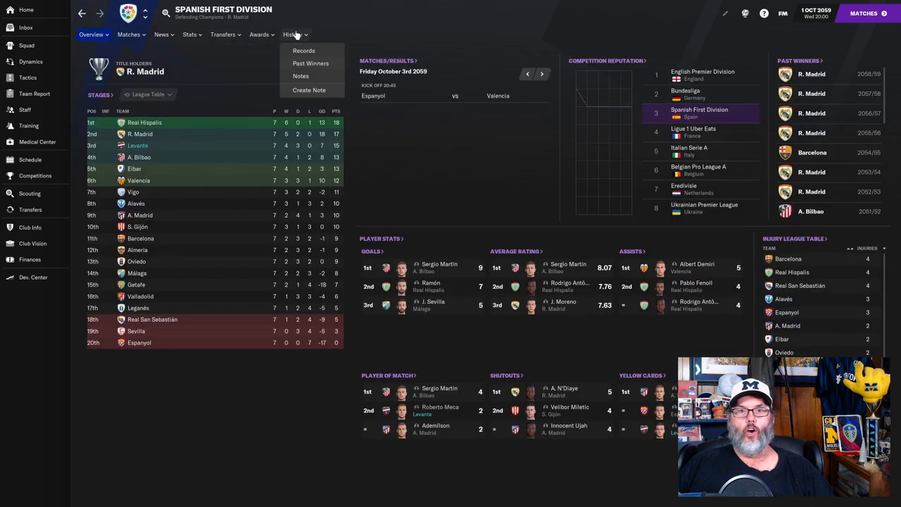
pyautogui.click(305, 51)
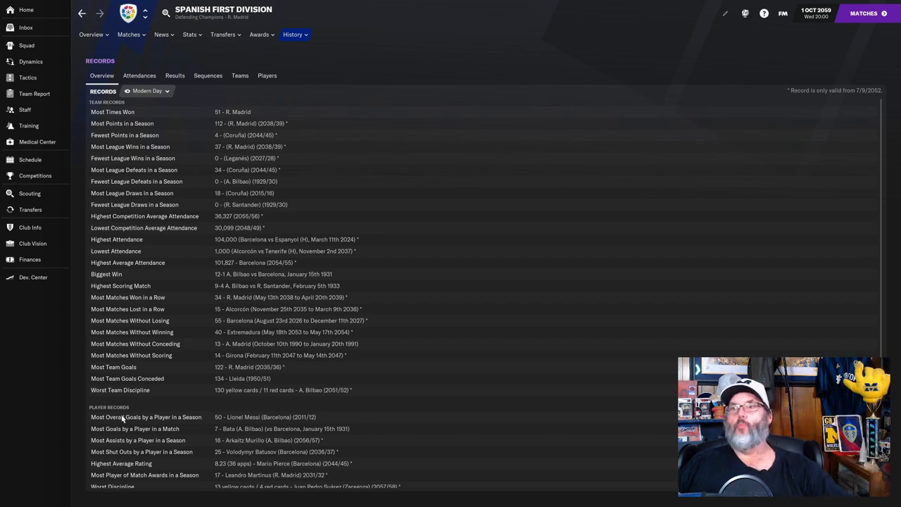
pyautogui.moveTo(106, 412)
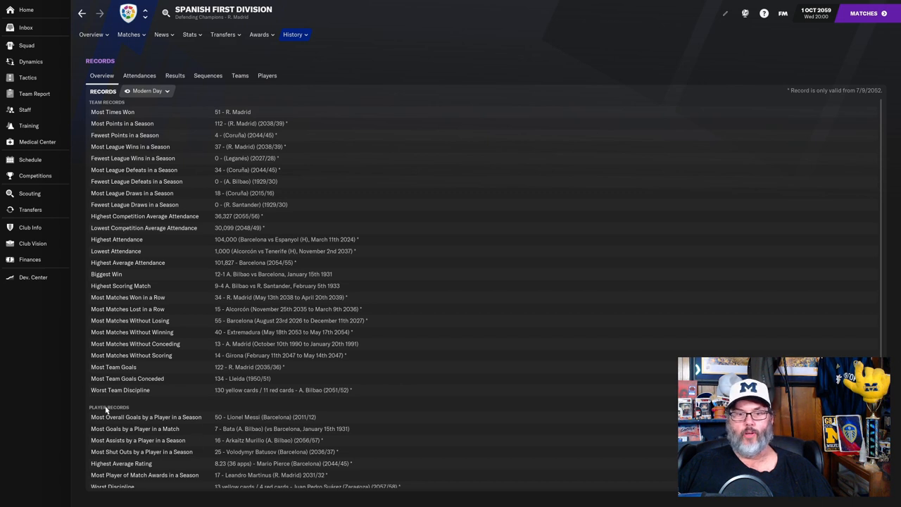
pyautogui.moveTo(417, 239)
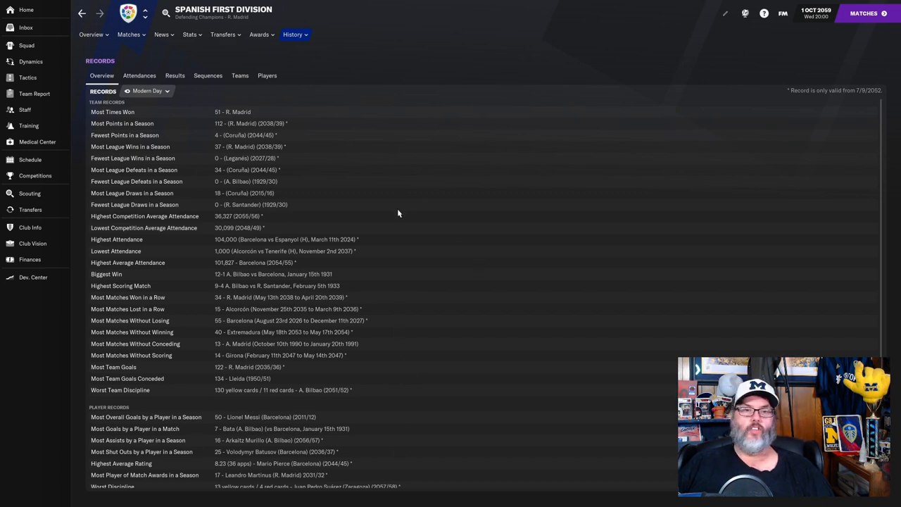
pyautogui.moveTo(366, 360)
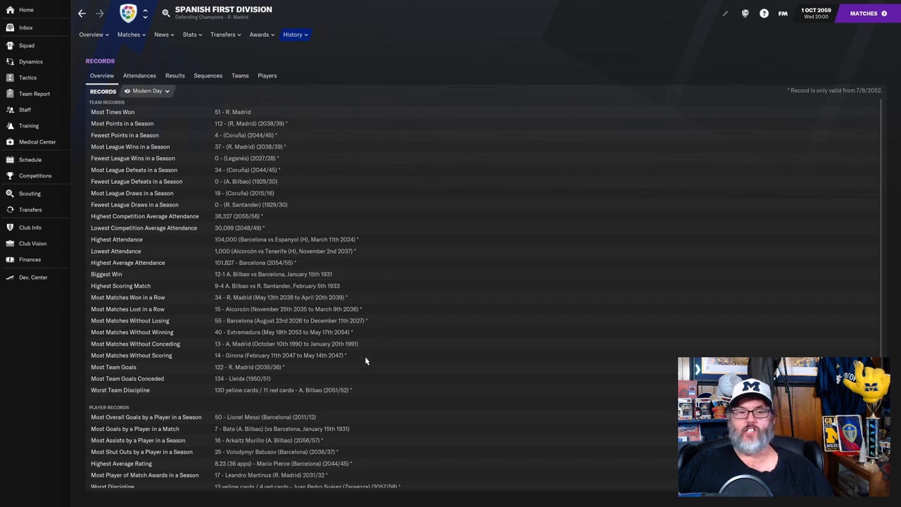
pyautogui.moveTo(139, 414)
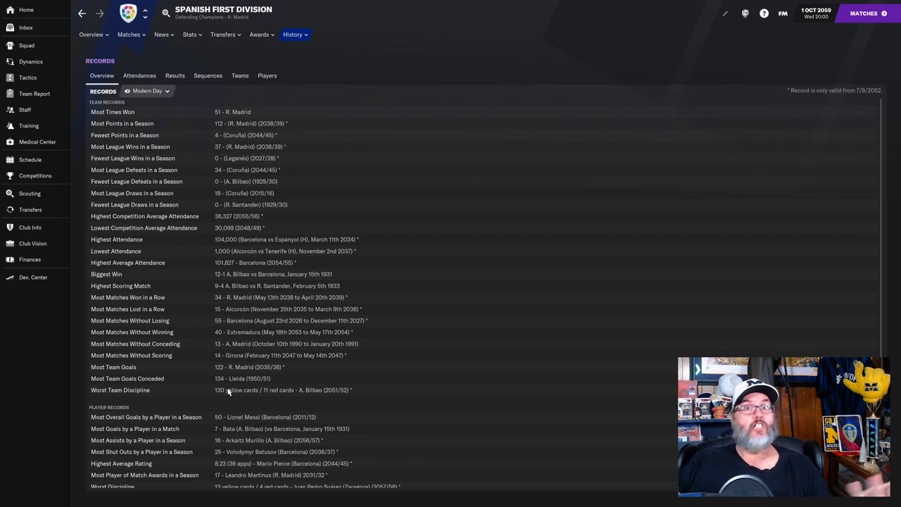
pyautogui.moveTo(236, 416)
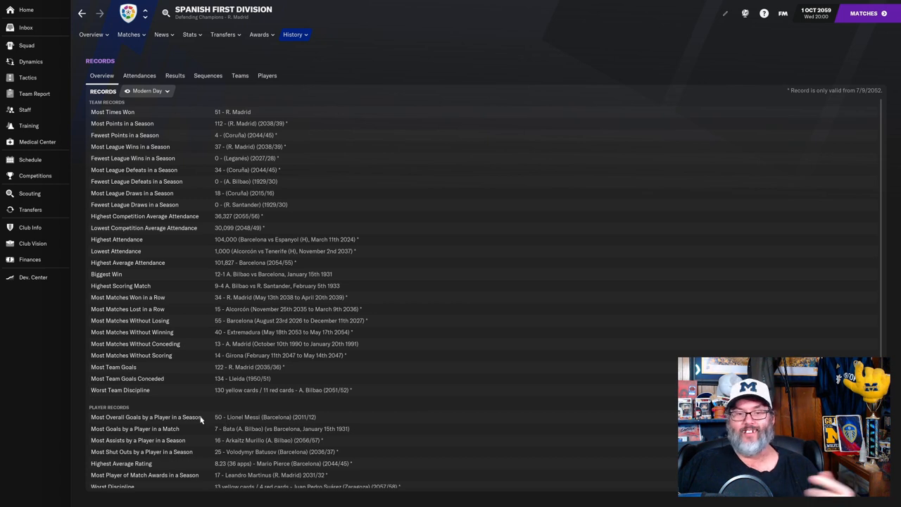
pyautogui.moveTo(220, 439)
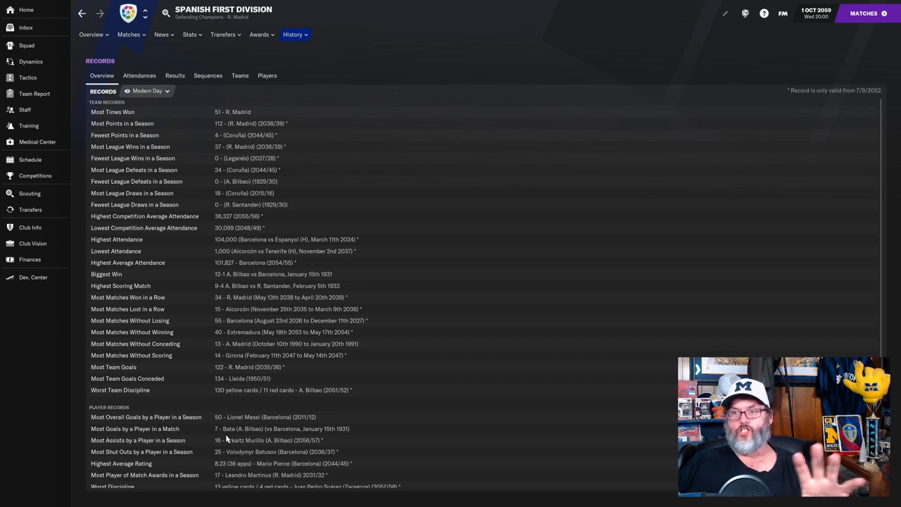
pyautogui.moveTo(312, 374)
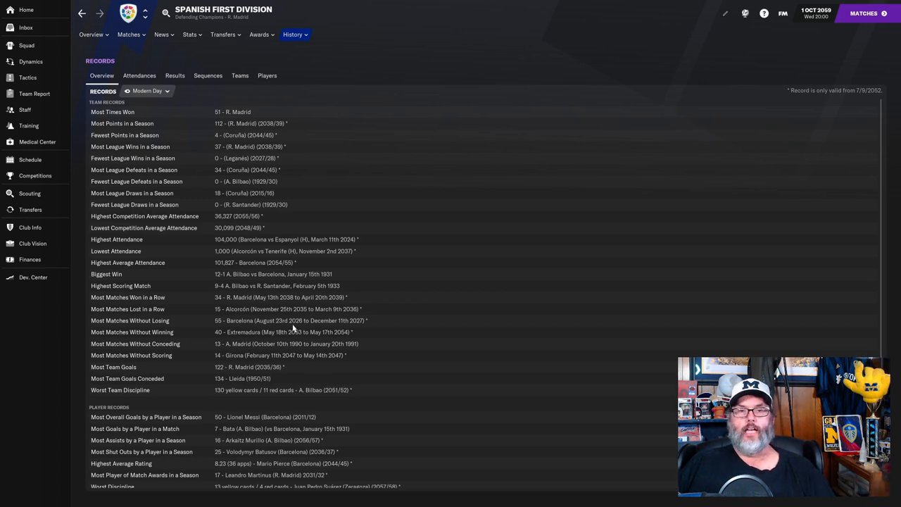
pyautogui.moveTo(464, 240)
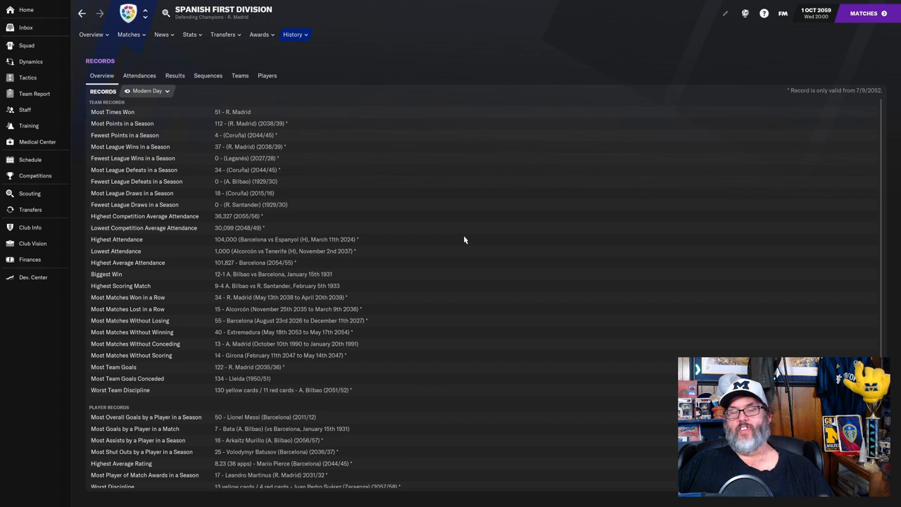
pyautogui.moveTo(317, 180)
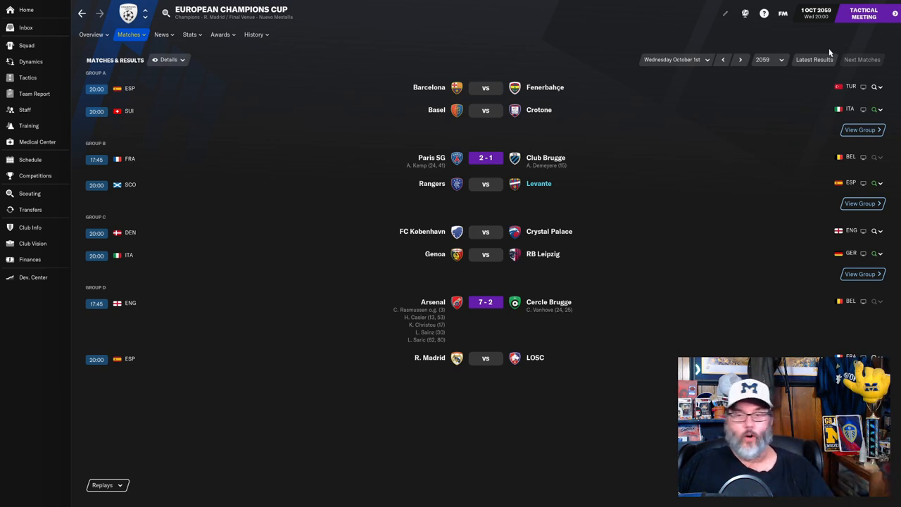
pyautogui.moveTo(812, 92)
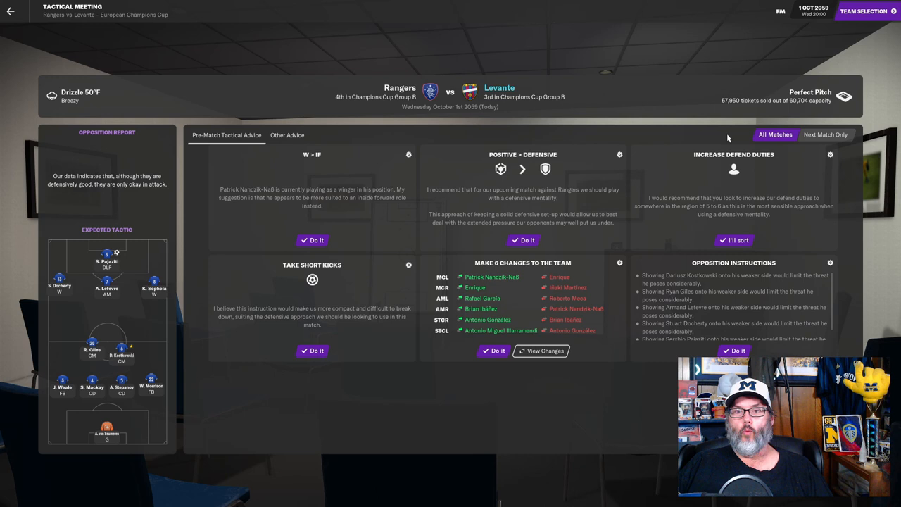
# Step: Complete the tactical meeting, submit the lineup, finish briefing and pep talk for Rangers vs Levante
pyautogui.click(865, 11)
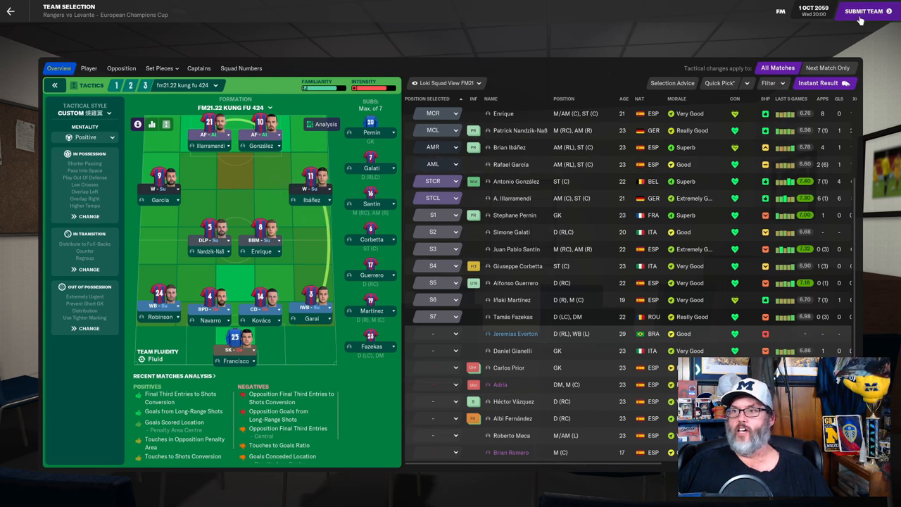
pyautogui.click(865, 12)
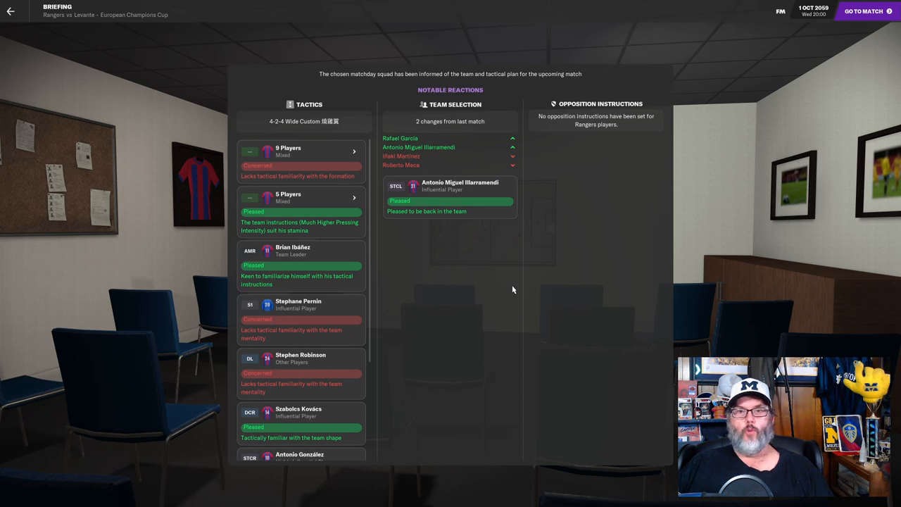
pyautogui.click(868, 11)
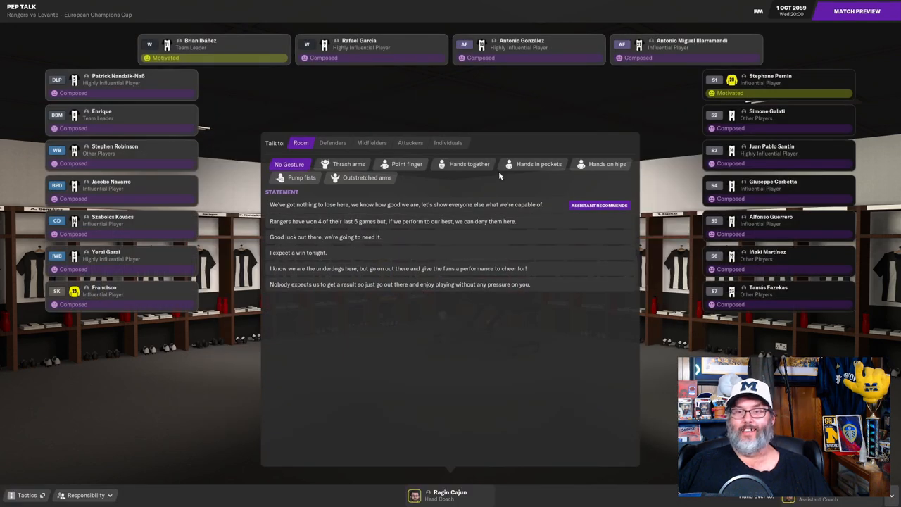
pyautogui.click(538, 163)
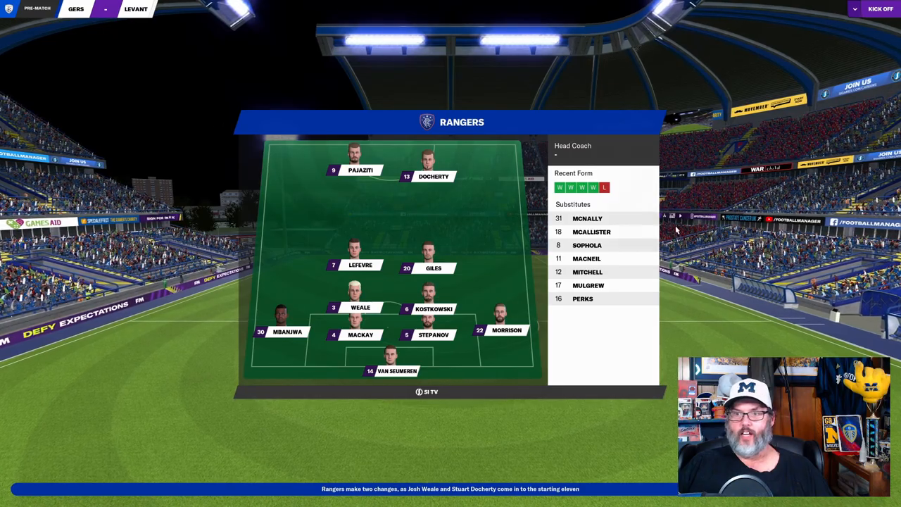
# Step: Kick off, play to Josh Weale's 1-1 equaliser, skip the replay and show his profile
pyautogui.click(880, 8)
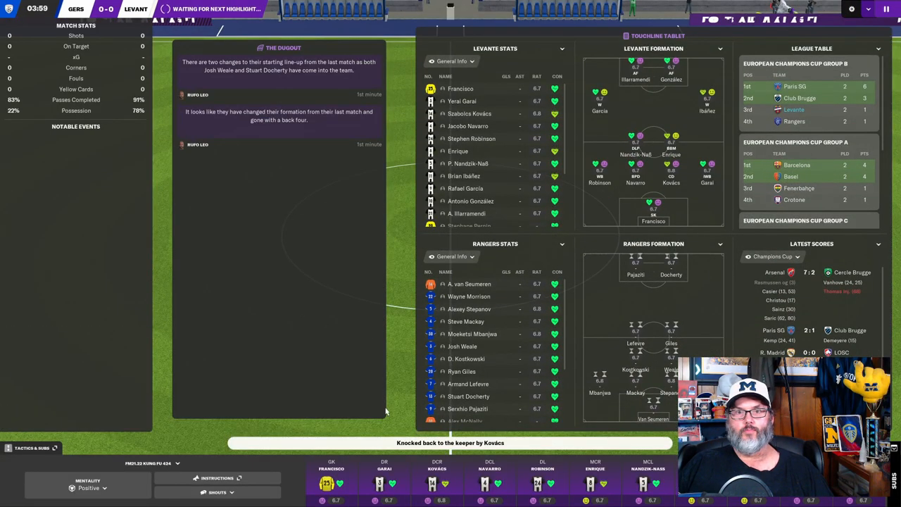
pyautogui.click(216, 492)
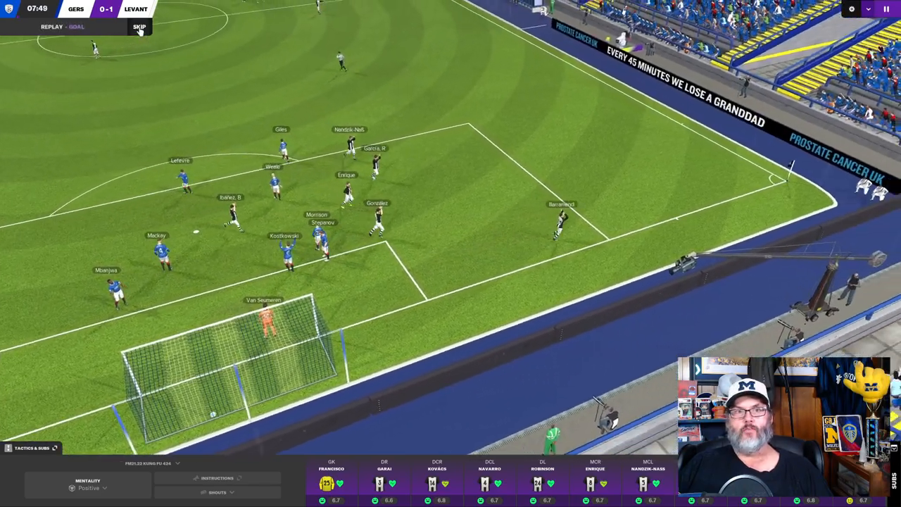
pyautogui.click(140, 27)
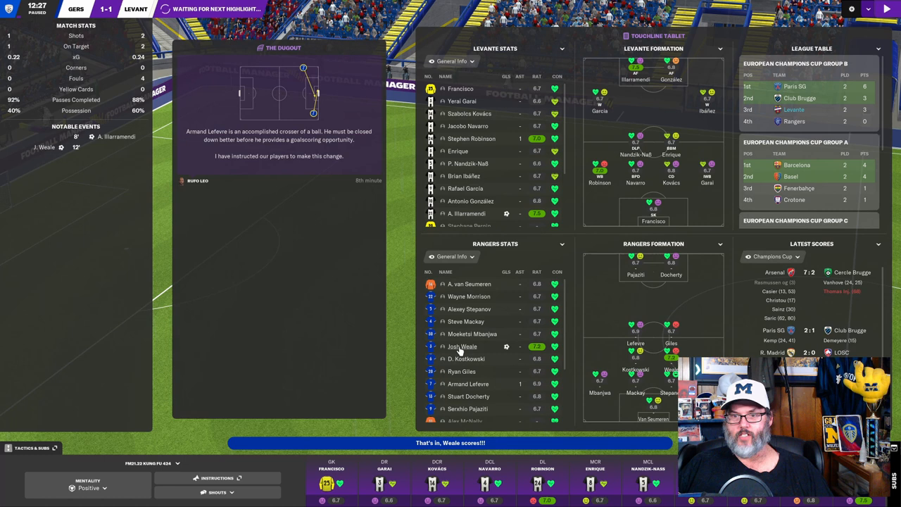
pyautogui.click(462, 346)
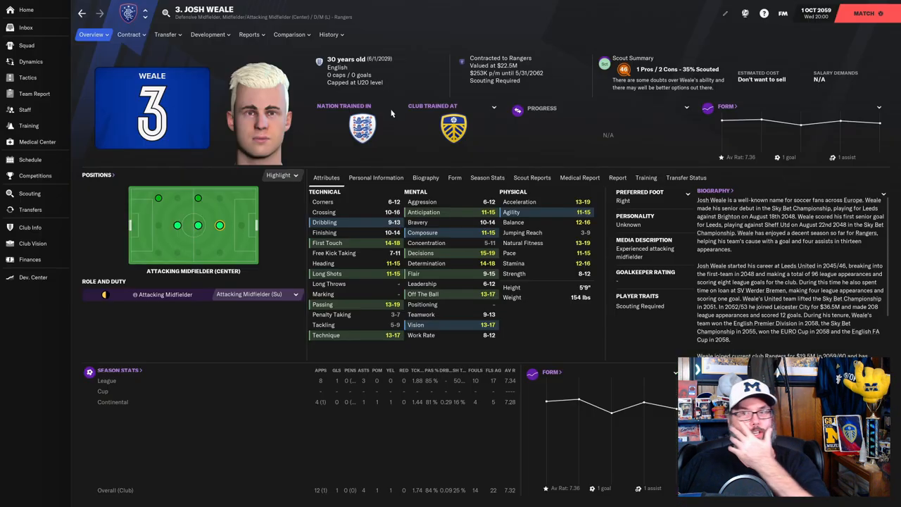
# Step: Review Josh Weale's career history from Leeds to Rangers, then return to the match
pyautogui.click(330, 34)
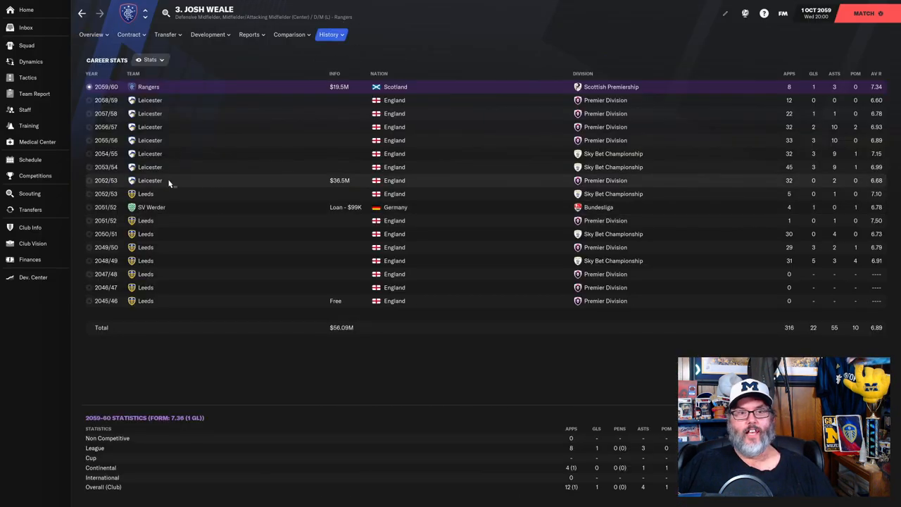
pyautogui.moveTo(178, 184)
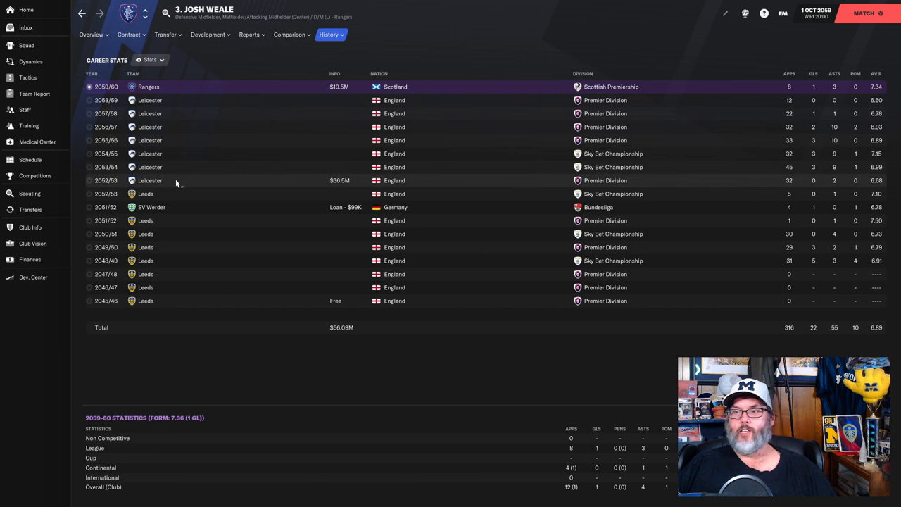
pyautogui.moveTo(533, 181)
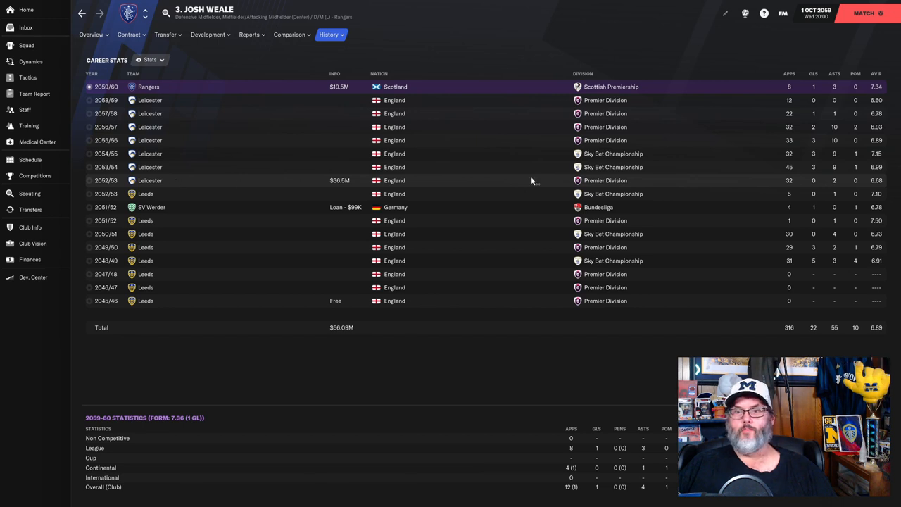
pyautogui.moveTo(580, 189)
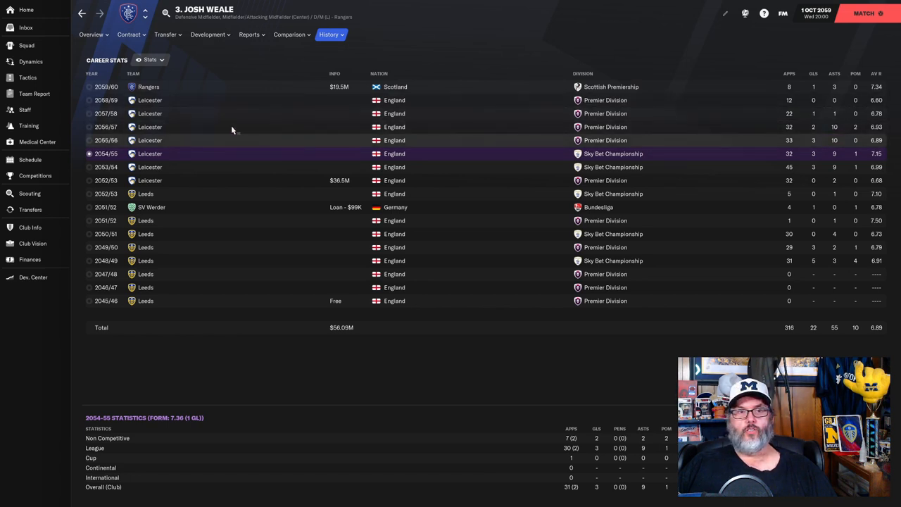
pyautogui.click(211, 100)
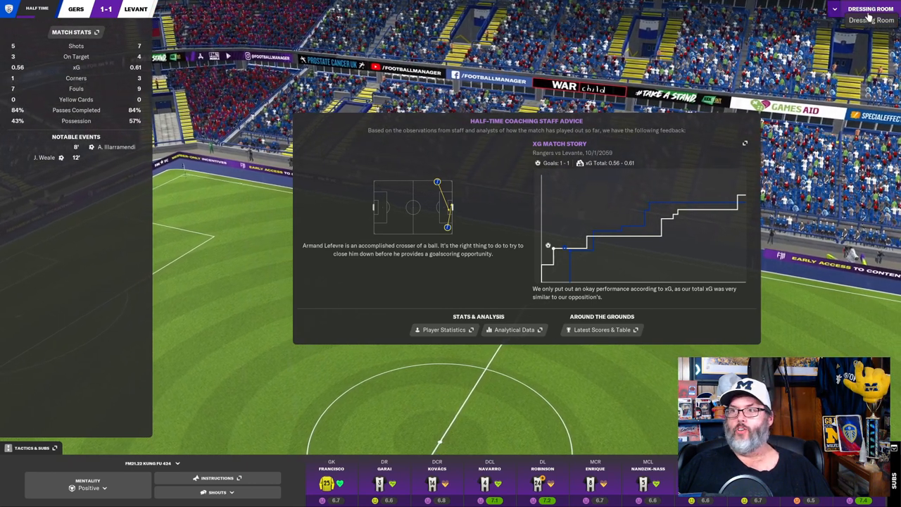
# Step: Deliver the half-time dressing-room talk and start the second half at 1-1
pyautogui.click(870, 8)
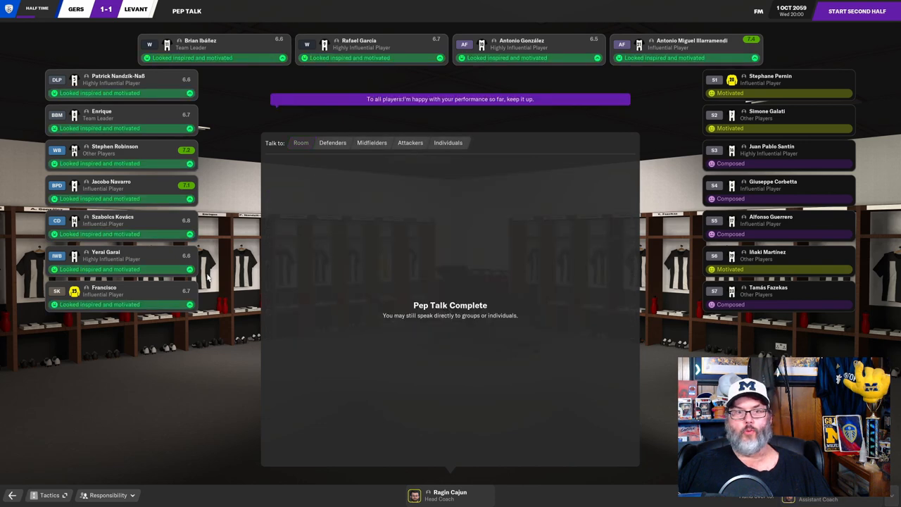
pyautogui.click(857, 12)
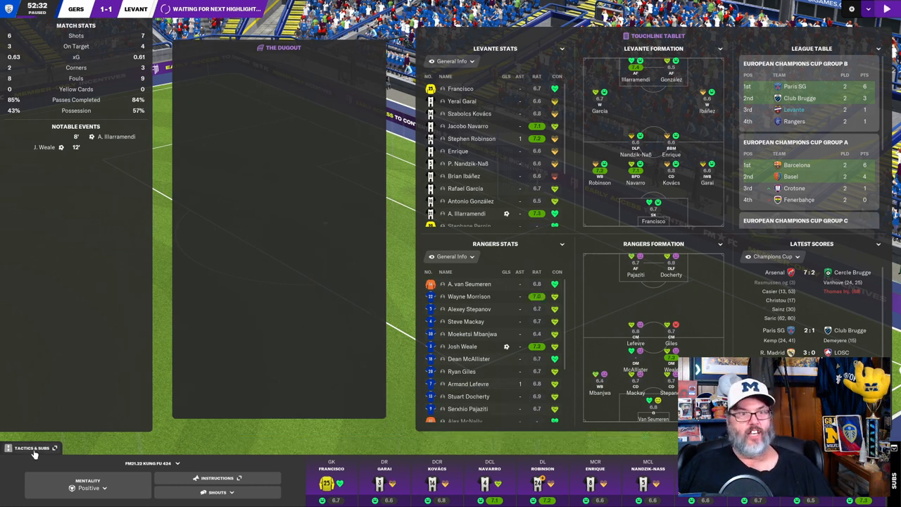
# Step: Show Levante's mid-match tactics and squad screen to prepare the Galati substitution
pyautogui.click(31, 448)
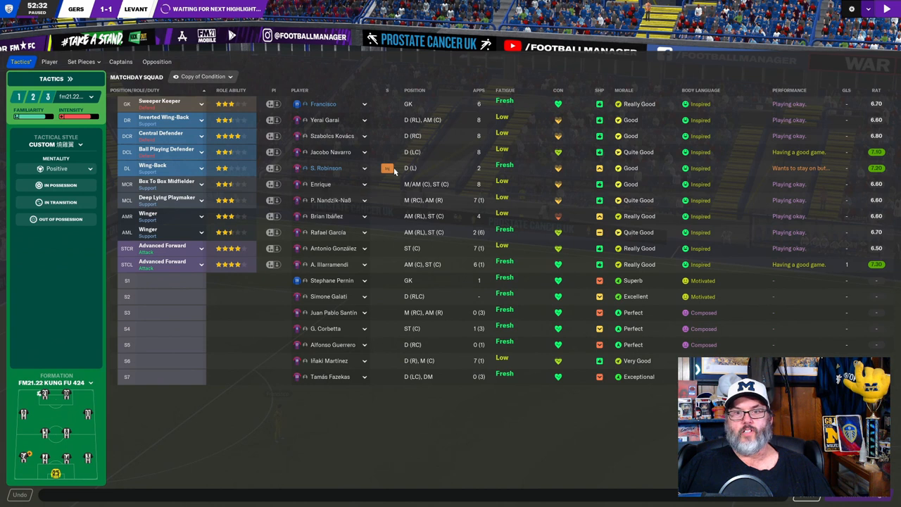
pyautogui.moveTo(327, 167)
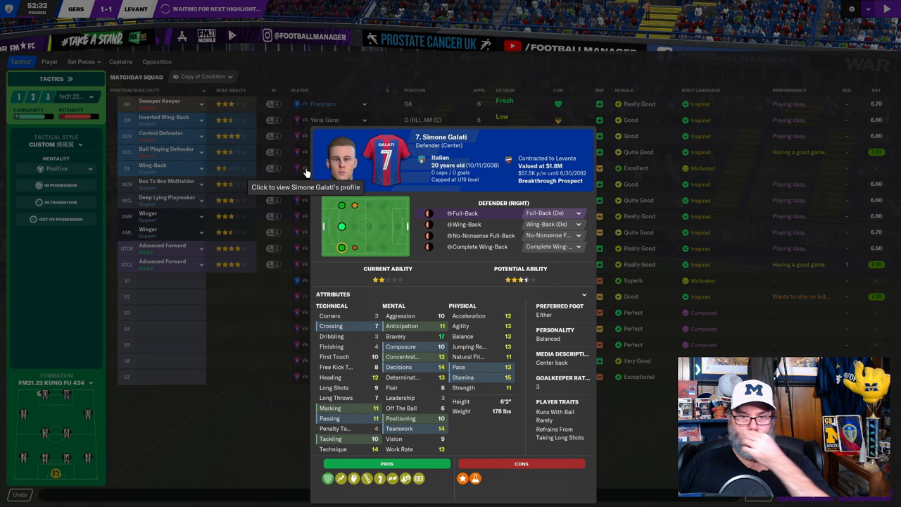
pyautogui.moveTo(262, 389)
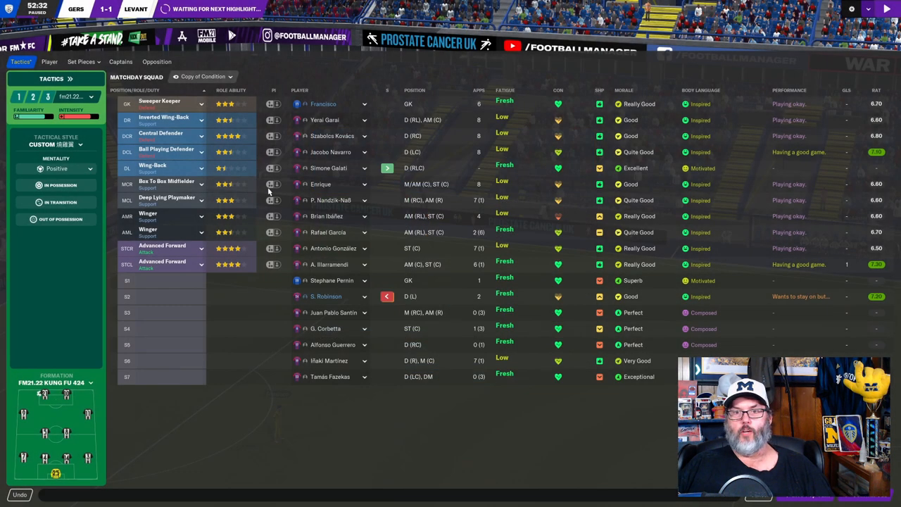
pyautogui.moveTo(321, 186)
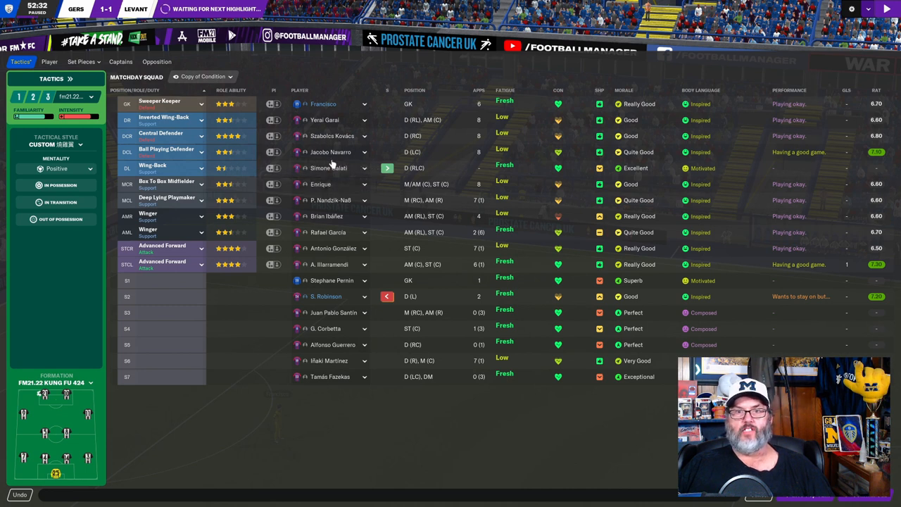
pyautogui.moveTo(329, 152)
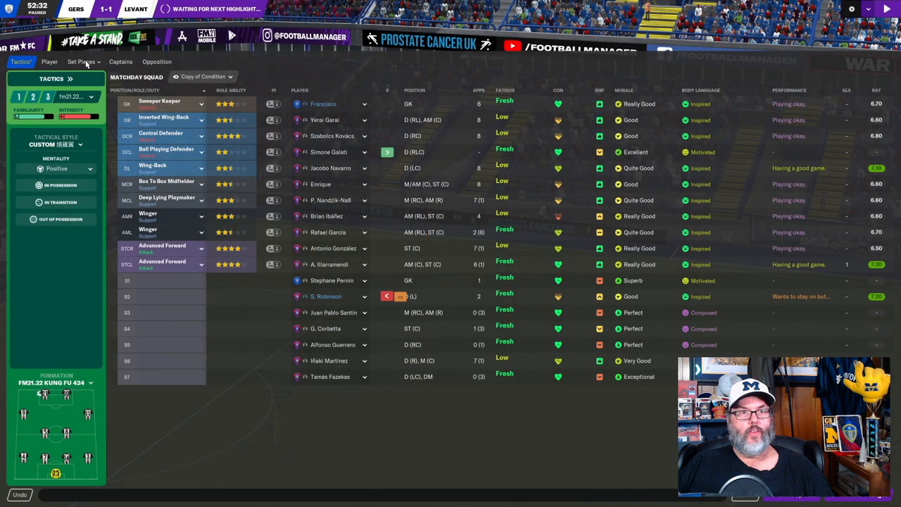
pyautogui.moveTo(355, 158)
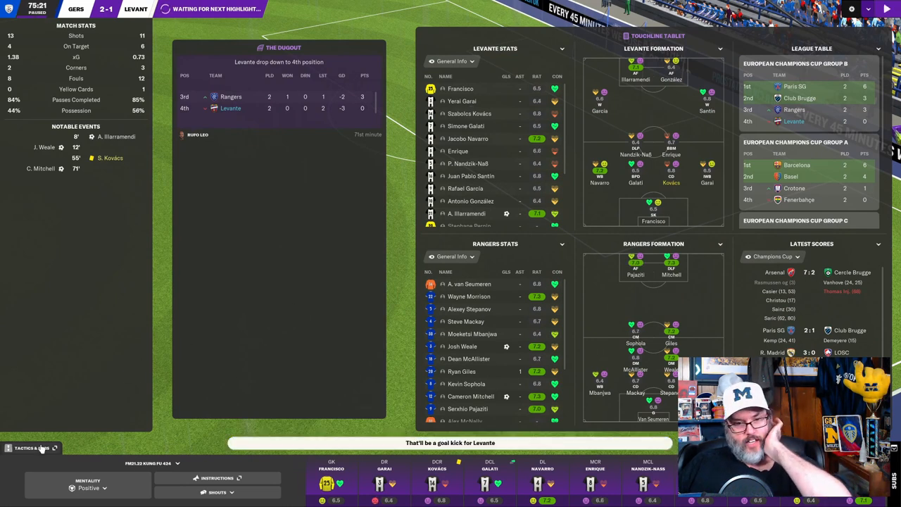
# Step: Play out the remaining highlights to full time with Rangers winning 2-1
pyautogui.click(31, 448)
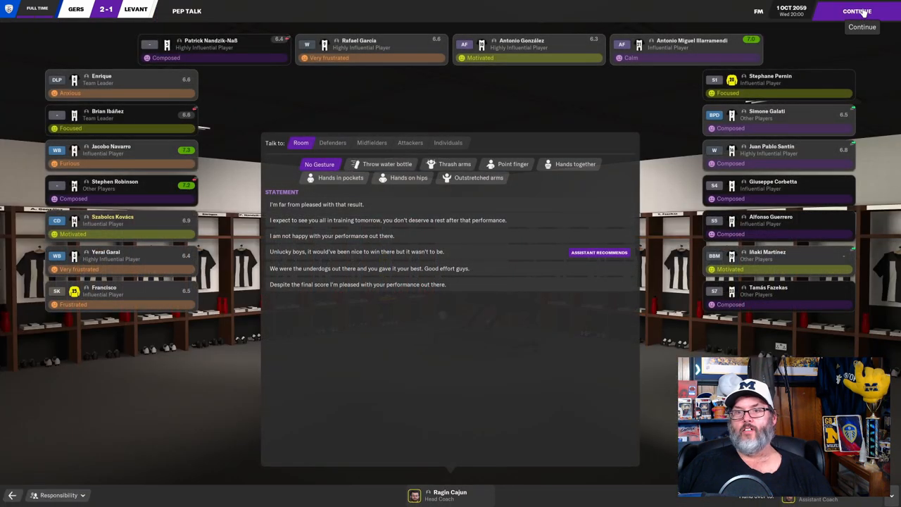
# Step: Deliver the 'We were the underdogs' statement and continue to the post-match inbox
pyautogui.click(369, 268)
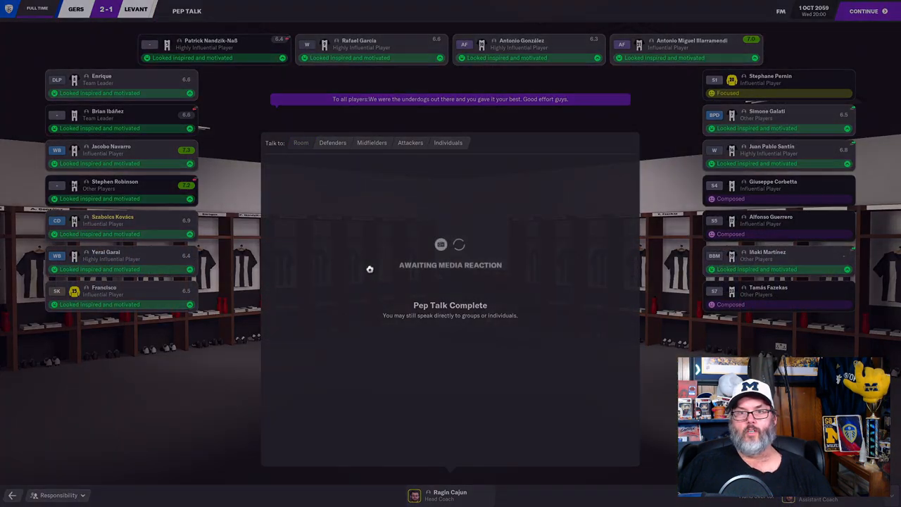
pyautogui.click(865, 11)
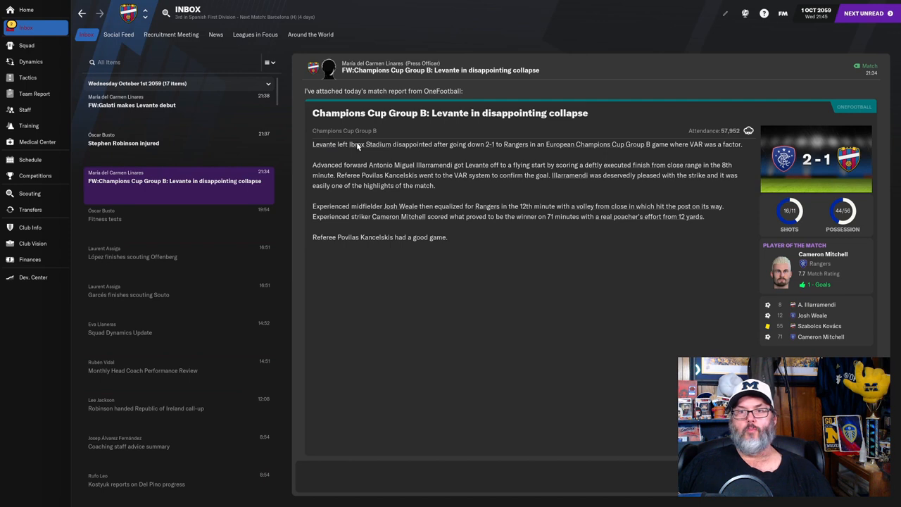
# Step: Bring up the club's match schedule listing results and upcoming fixtures
pyautogui.click(124, 140)
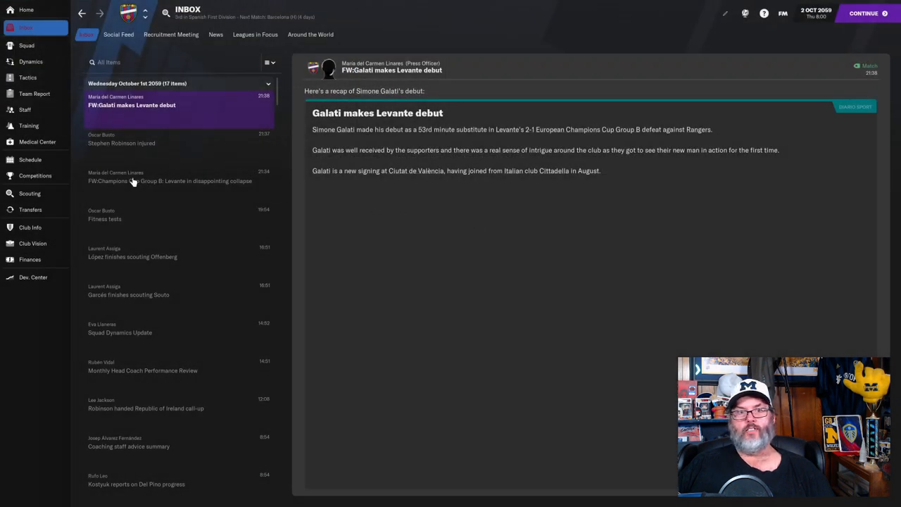
pyautogui.click(29, 160)
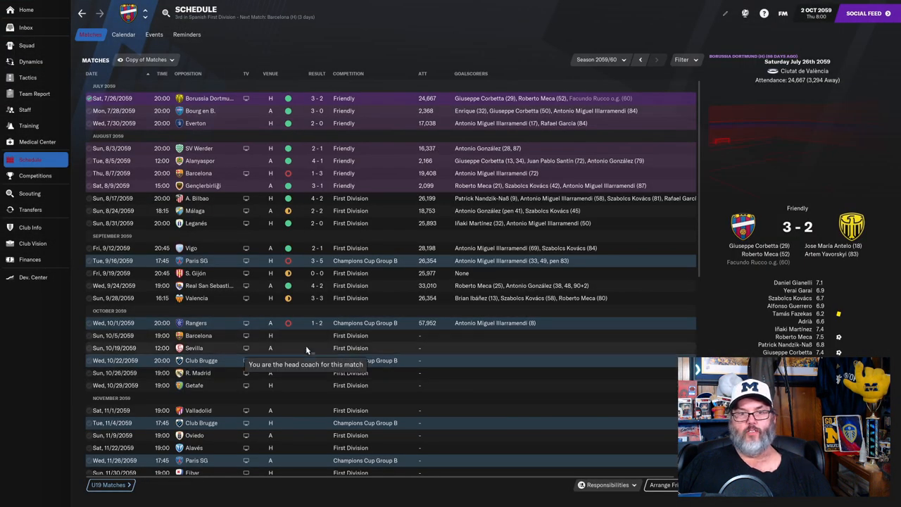
pyautogui.moveTo(391, 369)
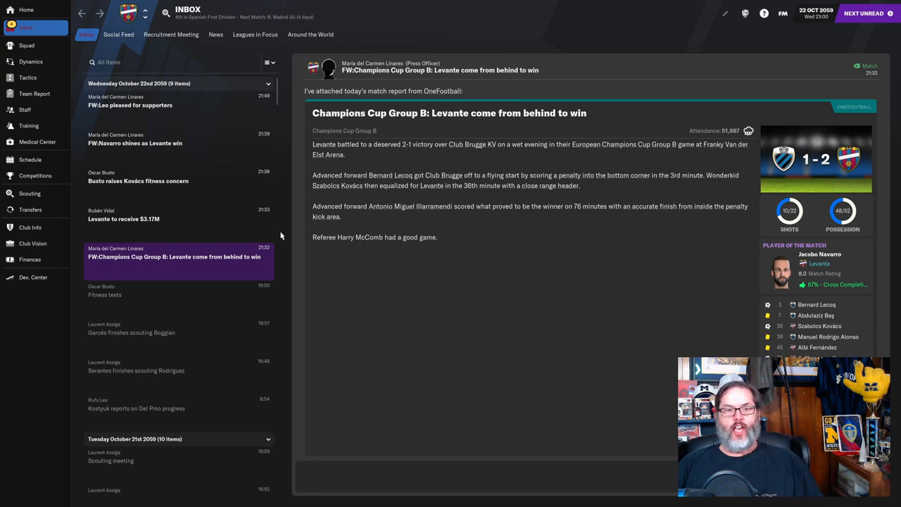
# Step: Read the $3.17M prize money, Kovács fitness concern and 'Leo pleased for supporters' Inbox items
pyautogui.click(124, 214)
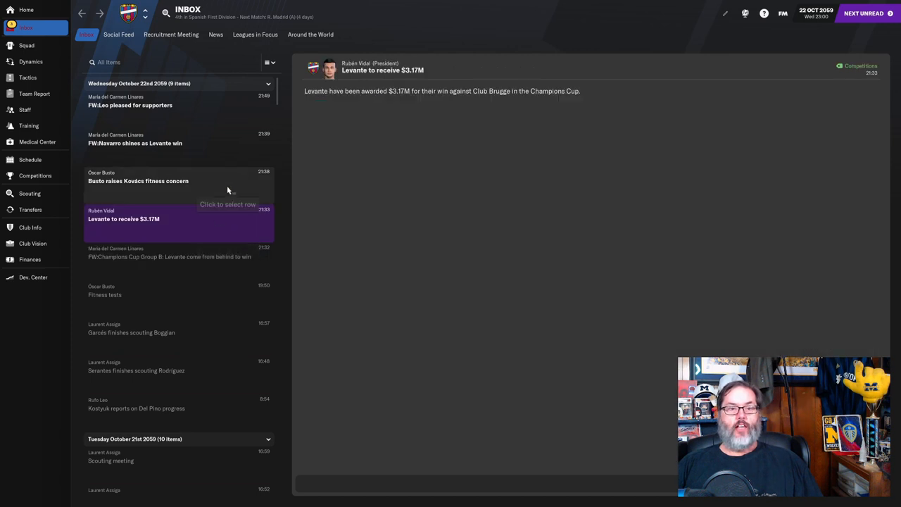
pyautogui.click(138, 180)
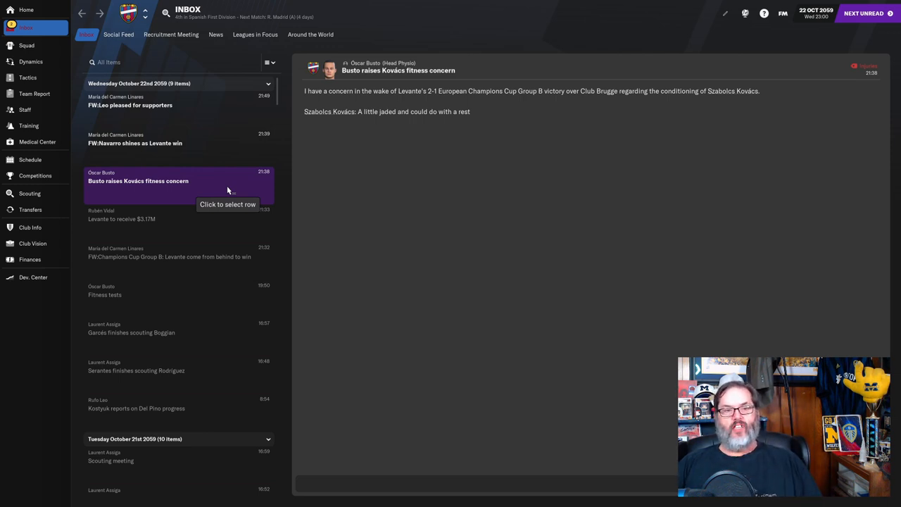
pyautogui.moveTo(228, 153)
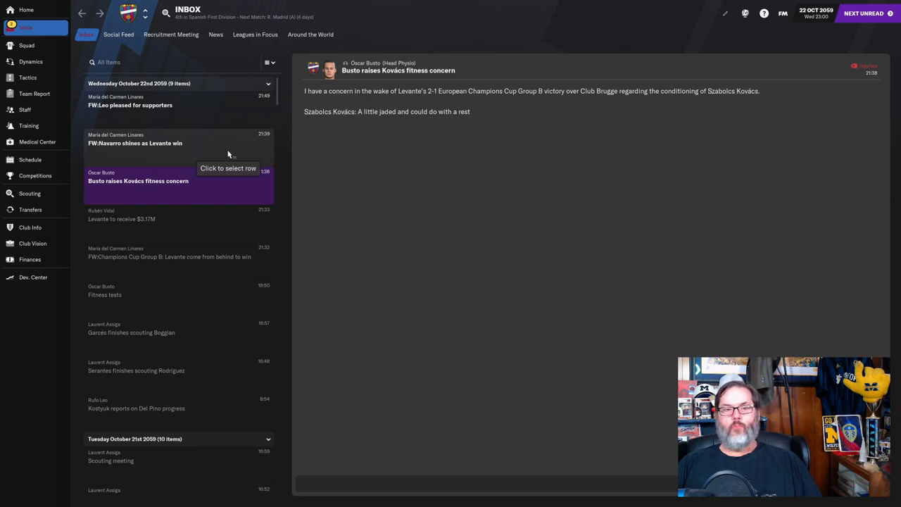
pyautogui.click(130, 102)
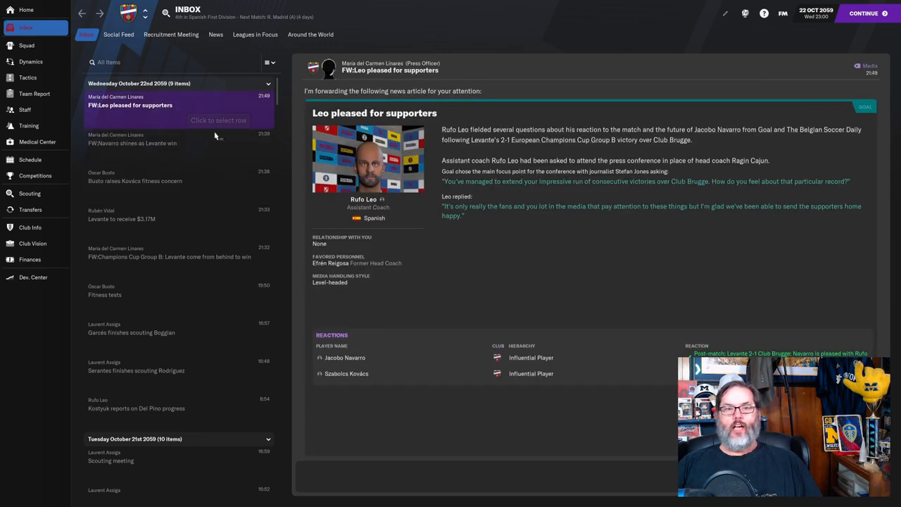
pyautogui.click(135, 144)
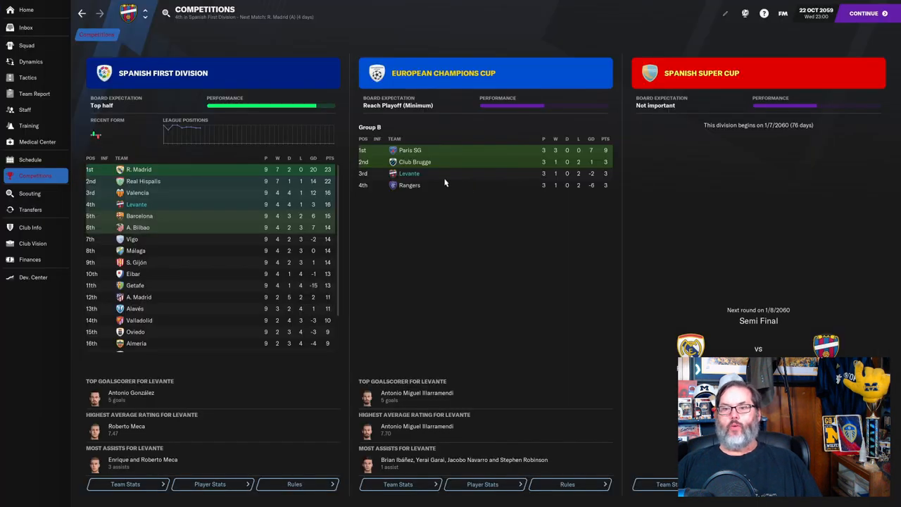
pyautogui.moveTo(453, 197)
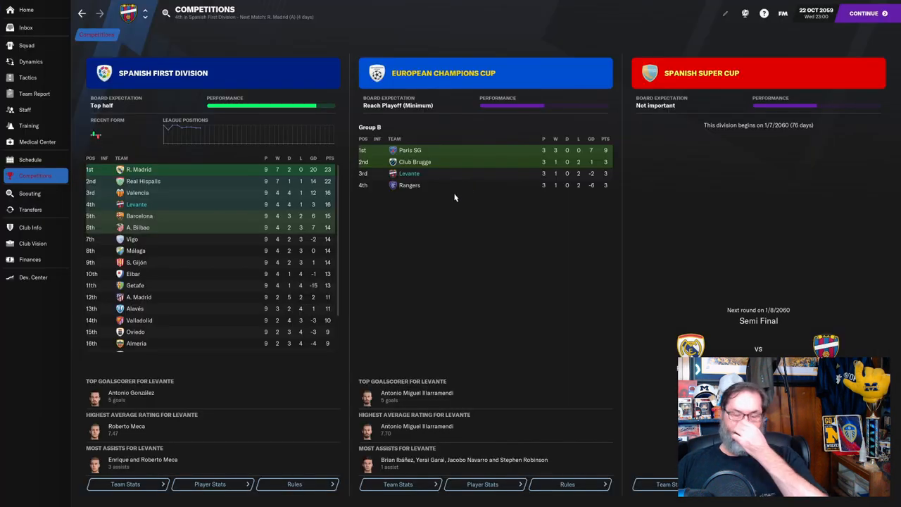
pyautogui.moveTo(482, 184)
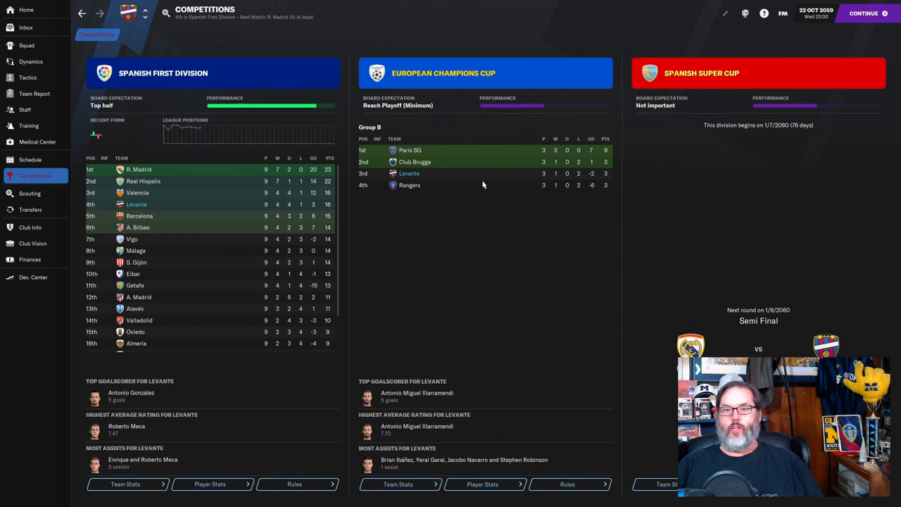
pyautogui.moveTo(433, 184)
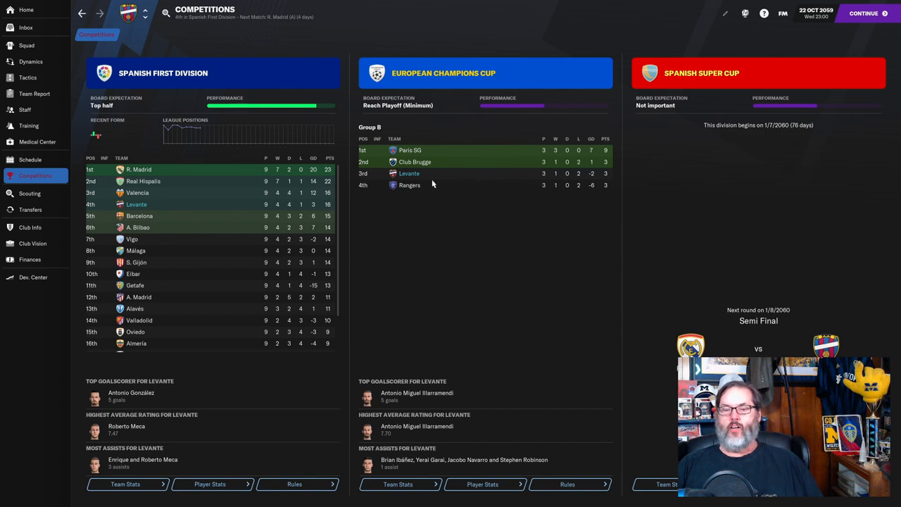
pyautogui.moveTo(443, 153)
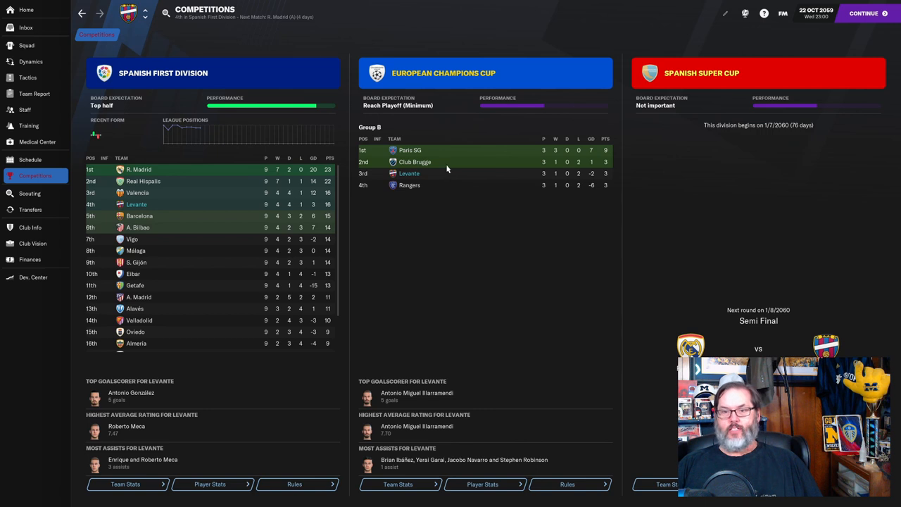
pyautogui.moveTo(440, 192)
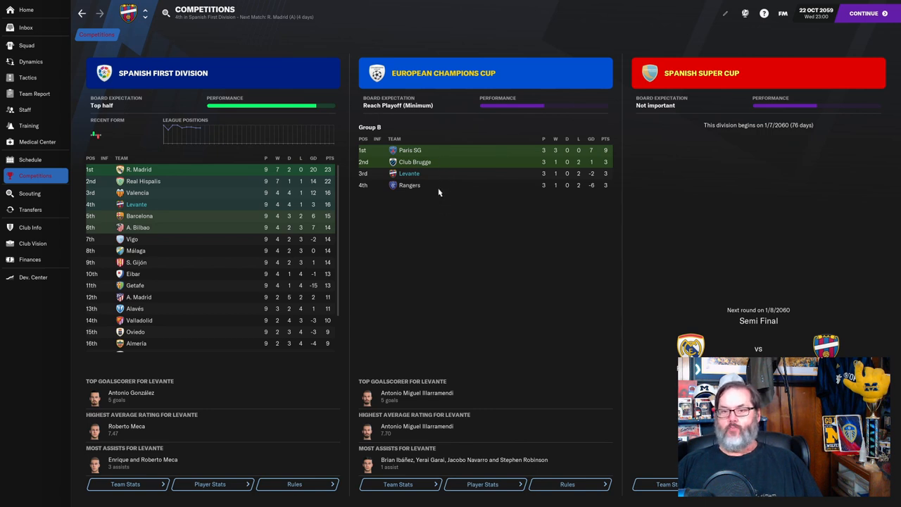
pyautogui.moveTo(449, 192)
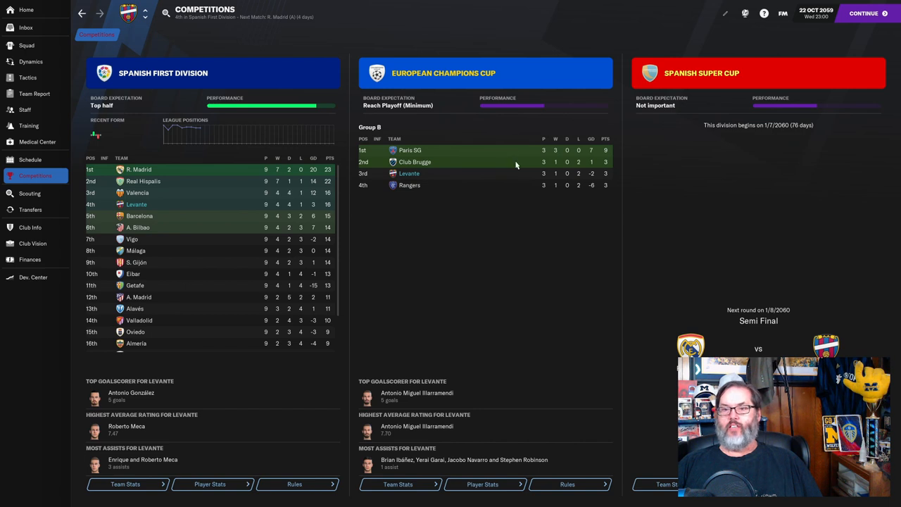
pyautogui.moveTo(465, 174)
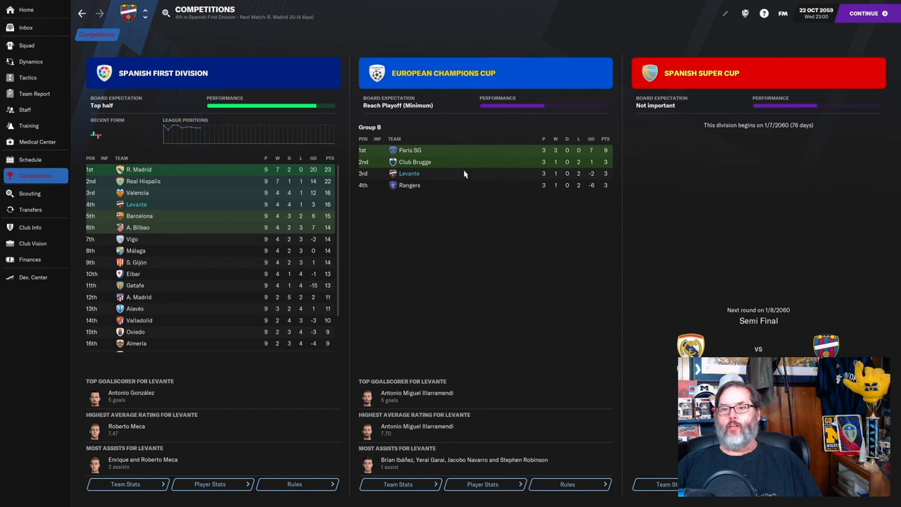
pyautogui.moveTo(458, 194)
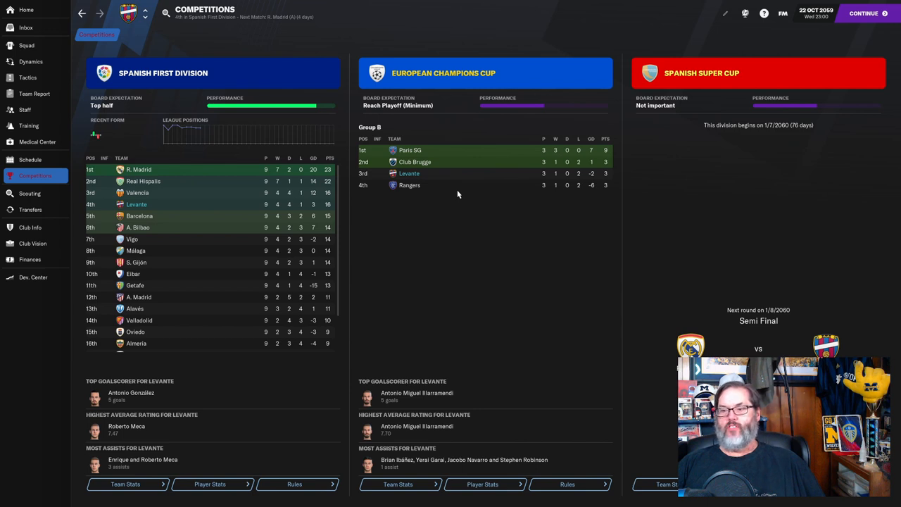
pyautogui.moveTo(457, 256)
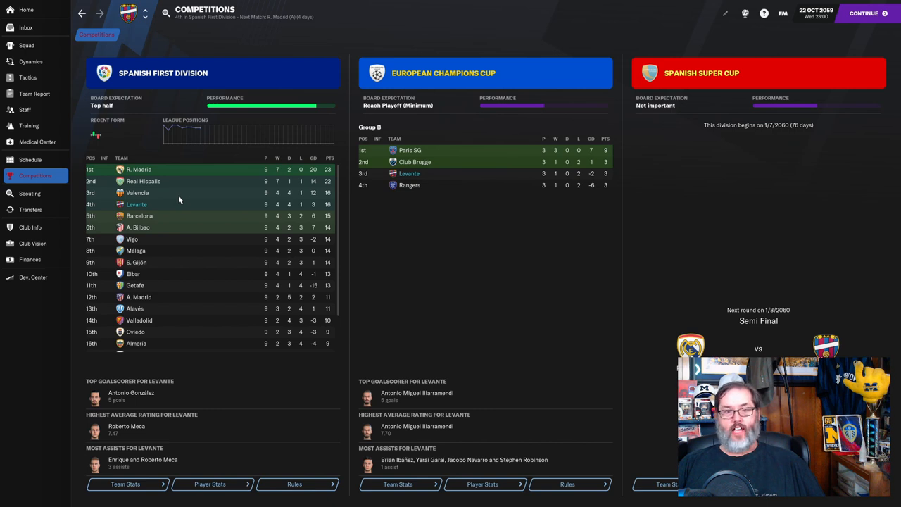
pyautogui.moveTo(189, 214)
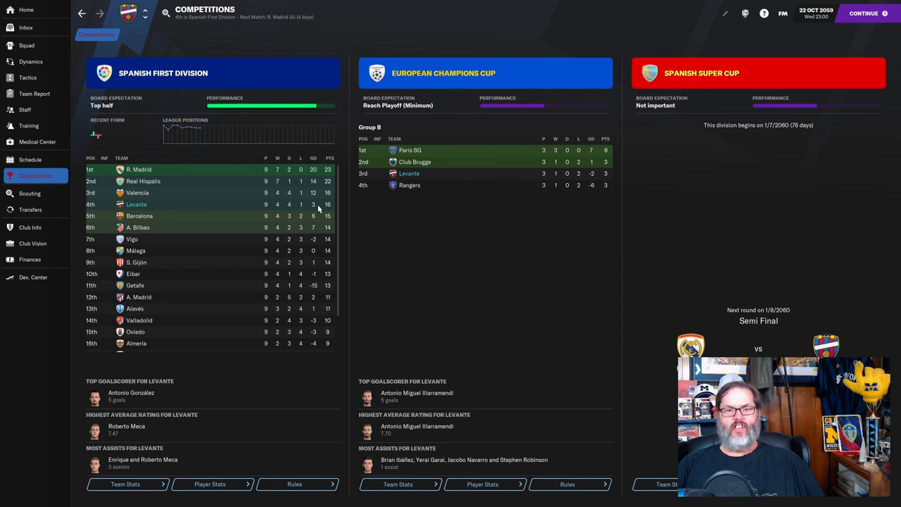
pyautogui.moveTo(299, 222)
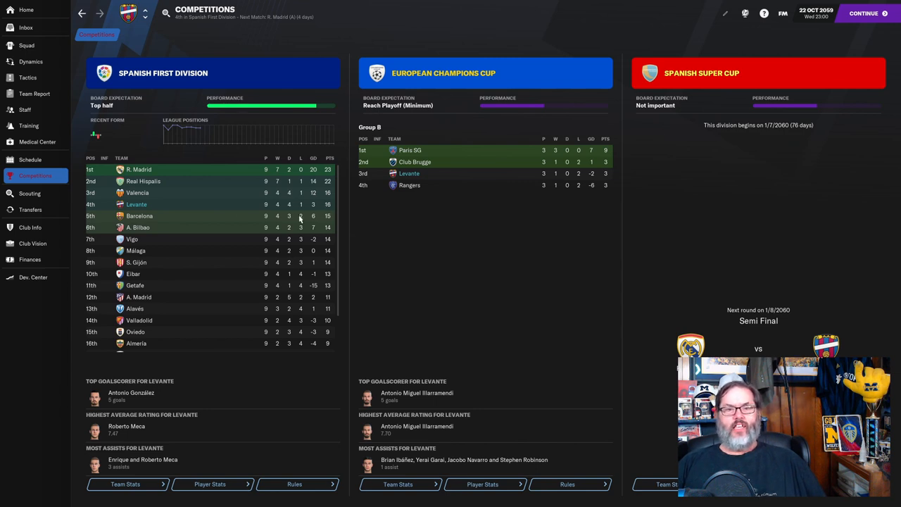
pyautogui.moveTo(35, 175)
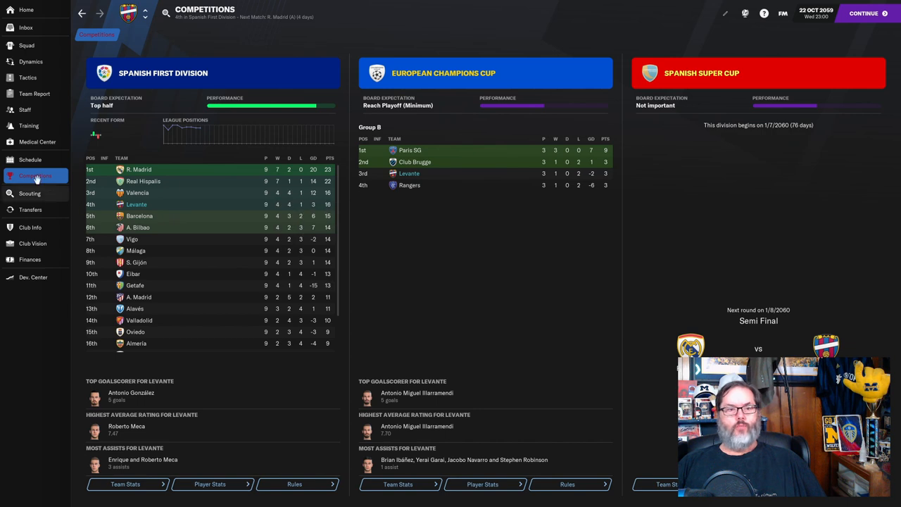
# Step: Return to the club's match schedule from the competitions overview
pyautogui.click(30, 159)
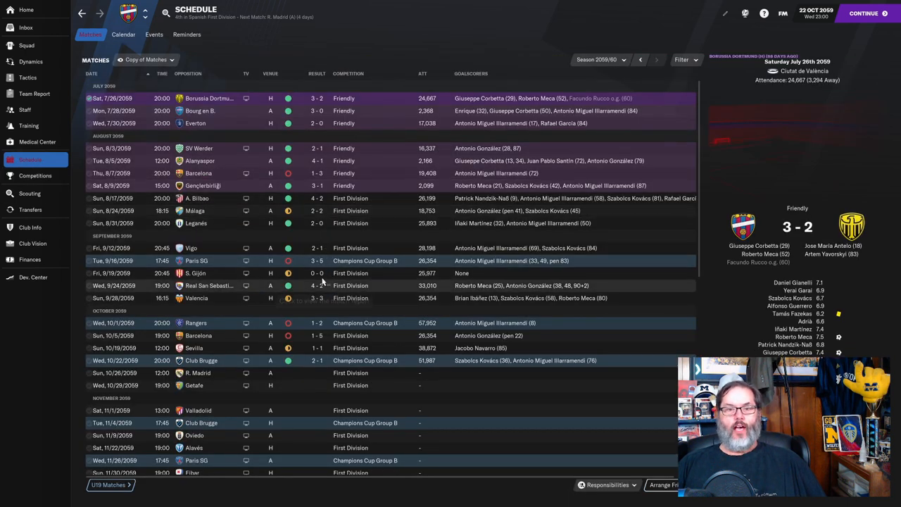
pyautogui.moveTo(321, 285)
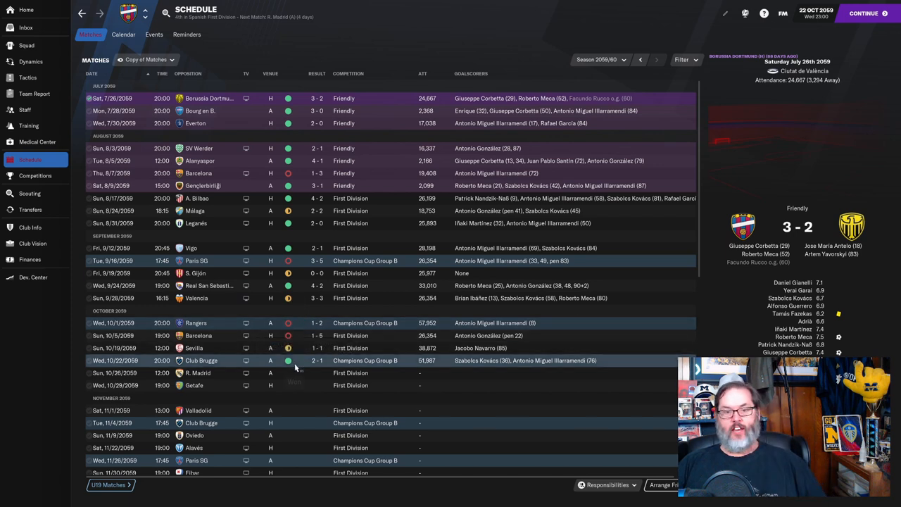
pyautogui.moveTo(297, 391)
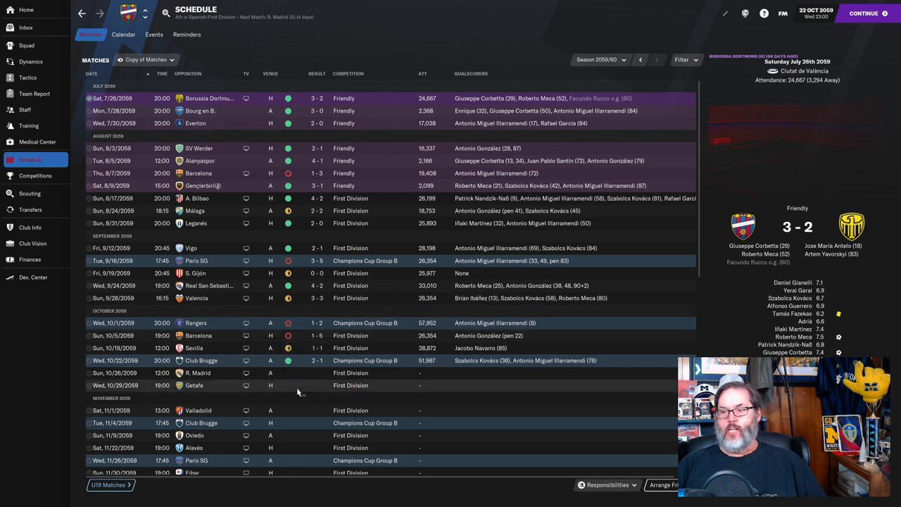
pyautogui.moveTo(218, 423)
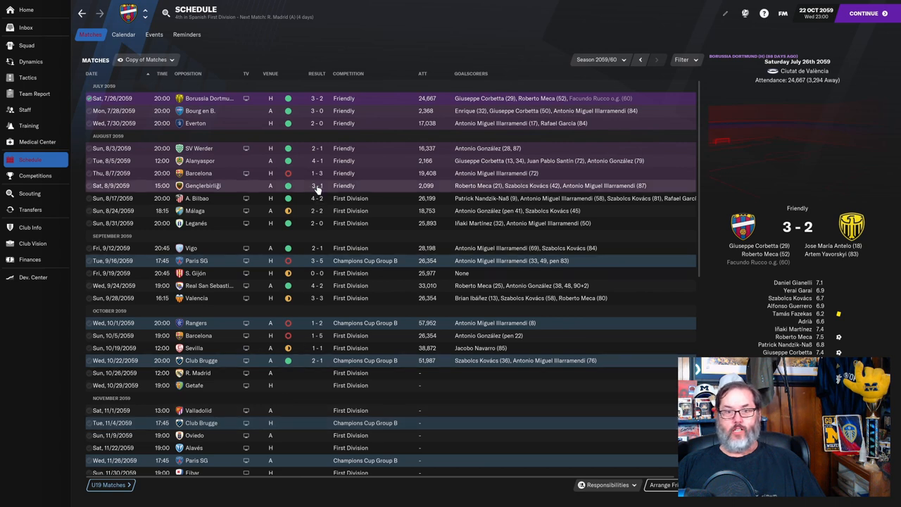
pyautogui.moveTo(296, 262)
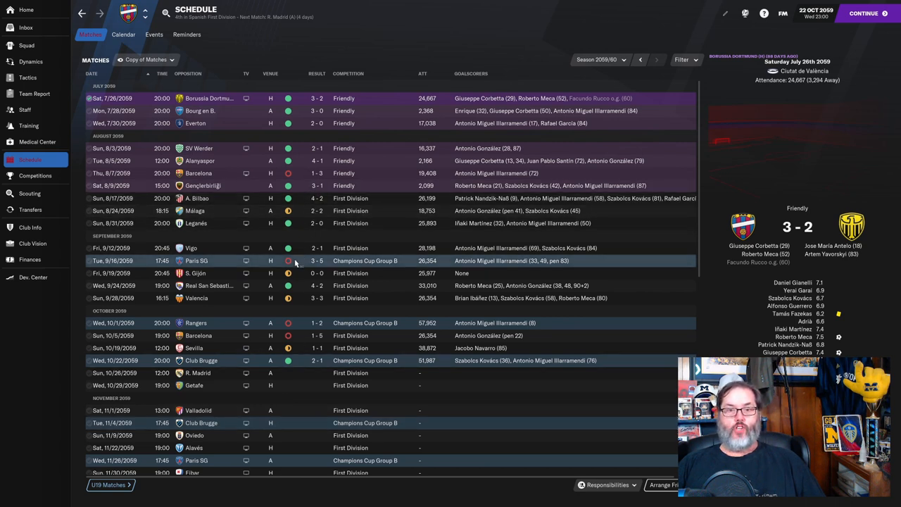
pyautogui.moveTo(295, 323)
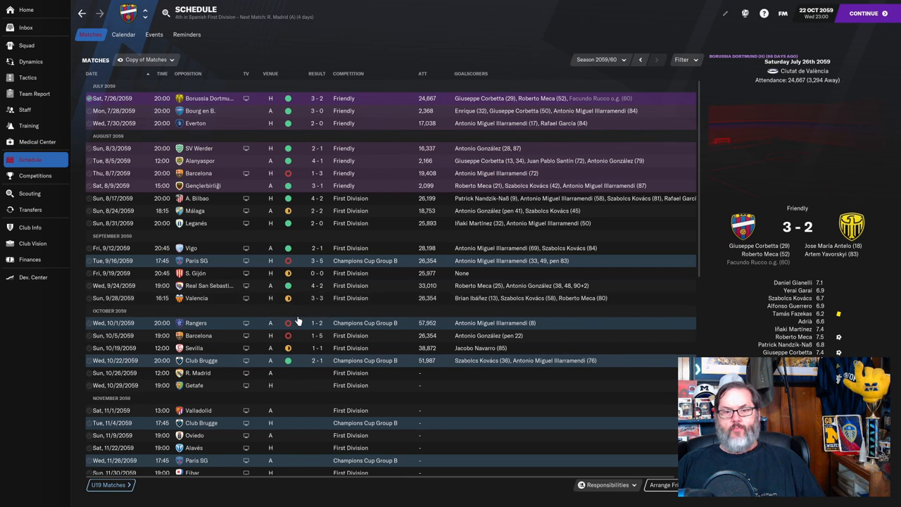
pyautogui.moveTo(306, 317)
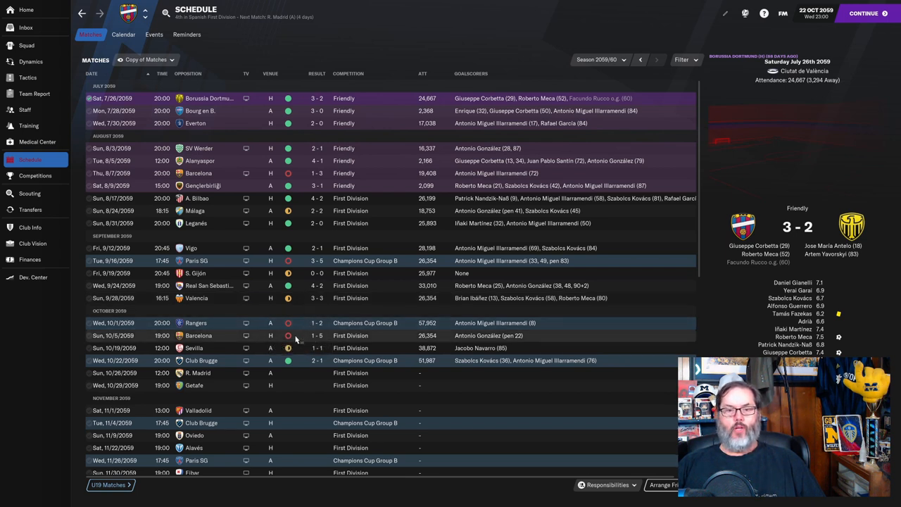
pyautogui.moveTo(288, 348)
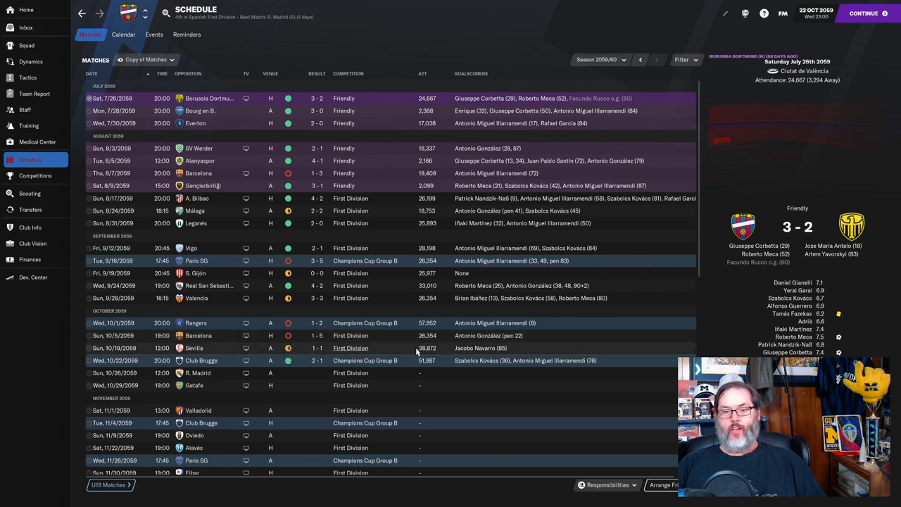
pyautogui.moveTo(393, 370)
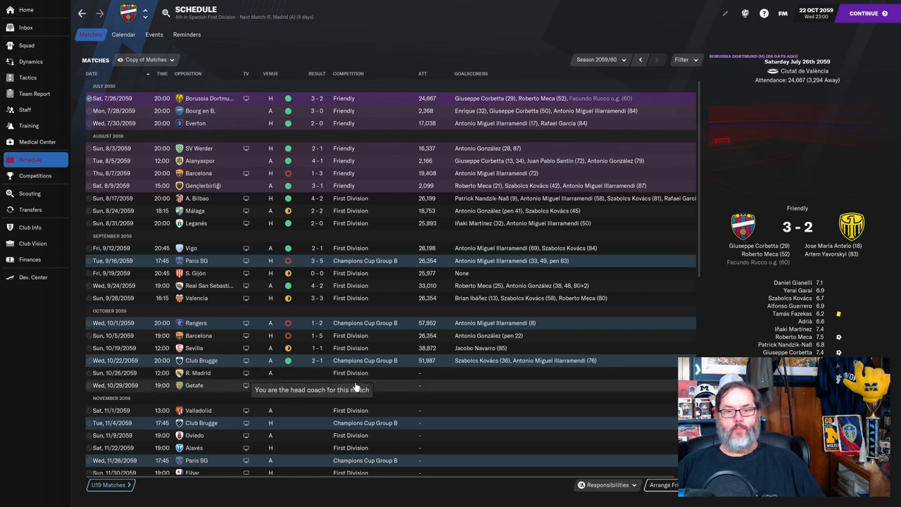
# Step: Scroll the Matches list to show fixtures through early December
pyautogui.scroll(-3)
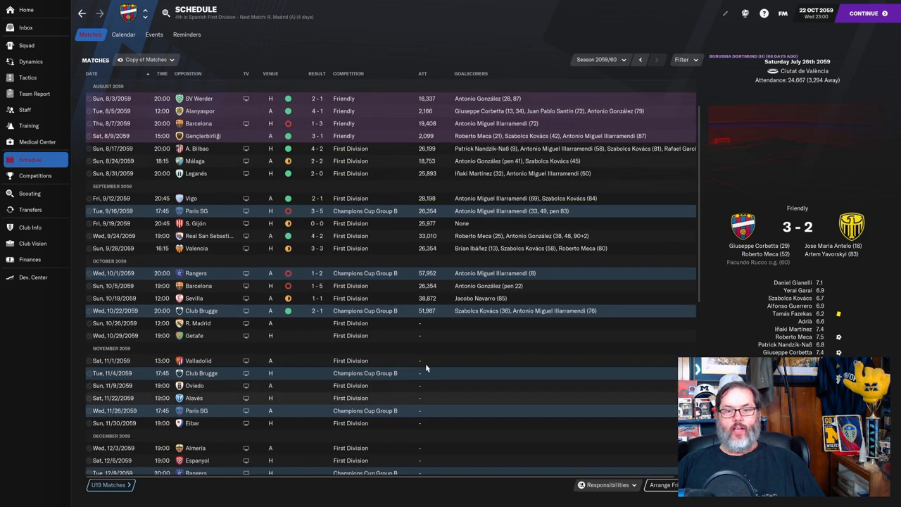
pyautogui.moveTo(307, 380)
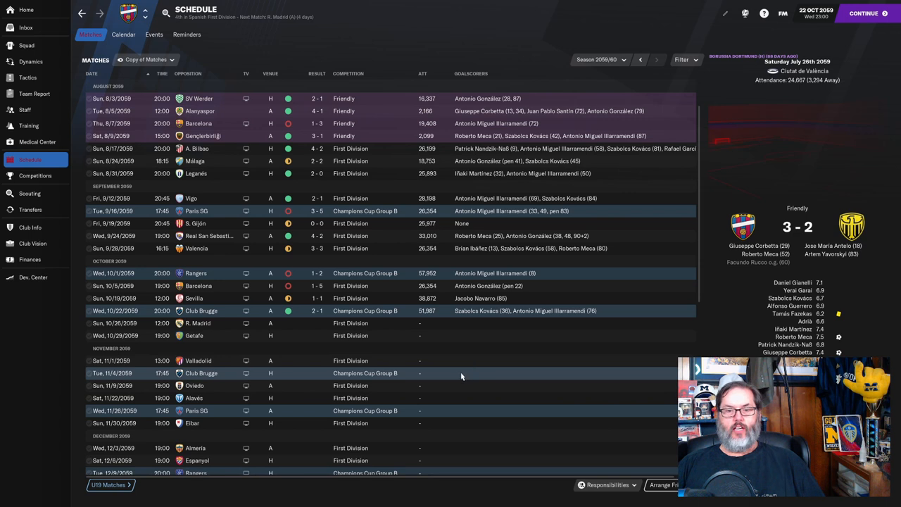
# Step: Scroll through upcoming fixtures into spring, including the Super Cup semi-final against R. Madrid
pyautogui.scroll(-3)
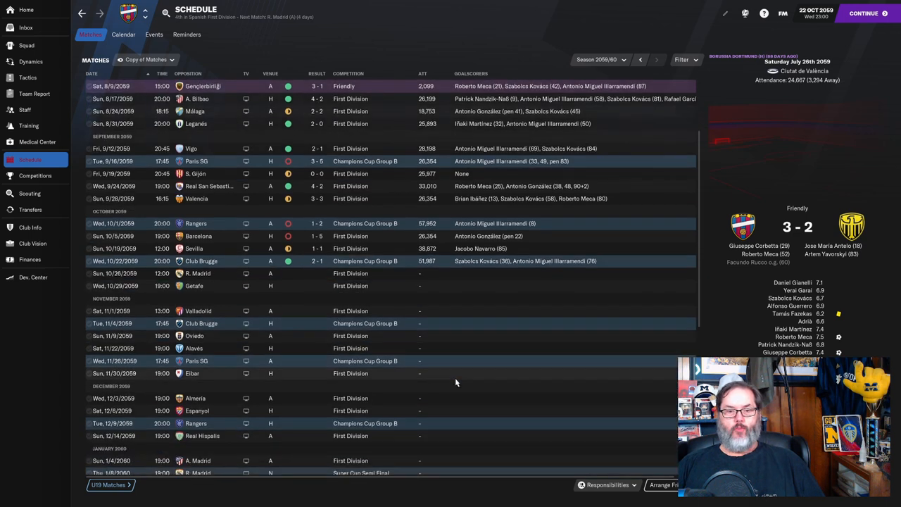
pyautogui.scroll(-3)
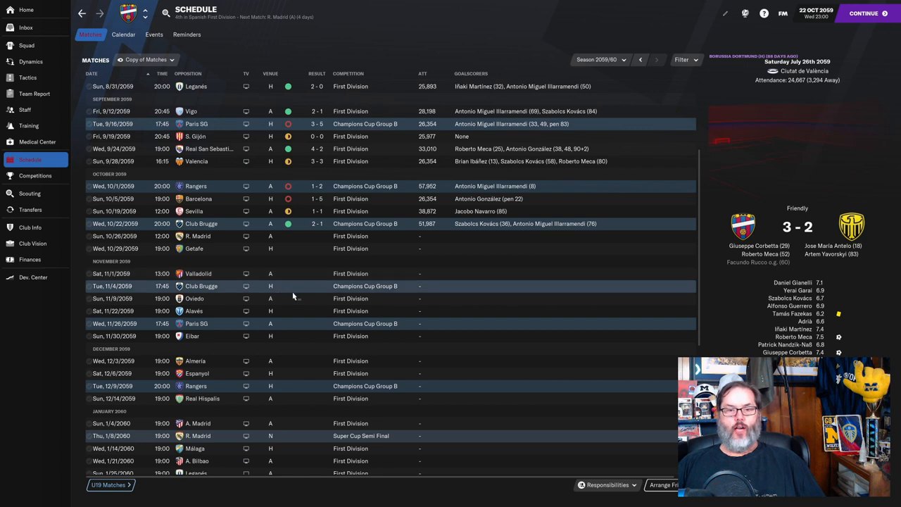
pyautogui.moveTo(304, 332)
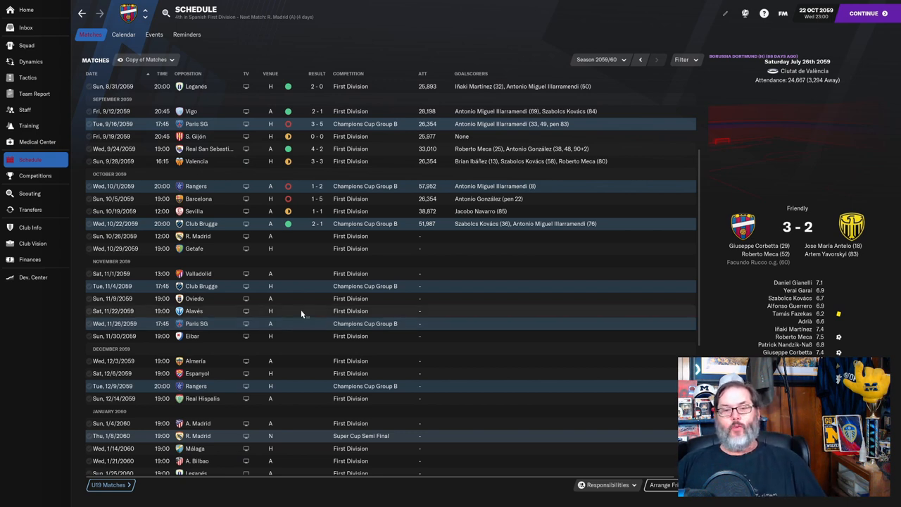
pyautogui.moveTo(302, 369)
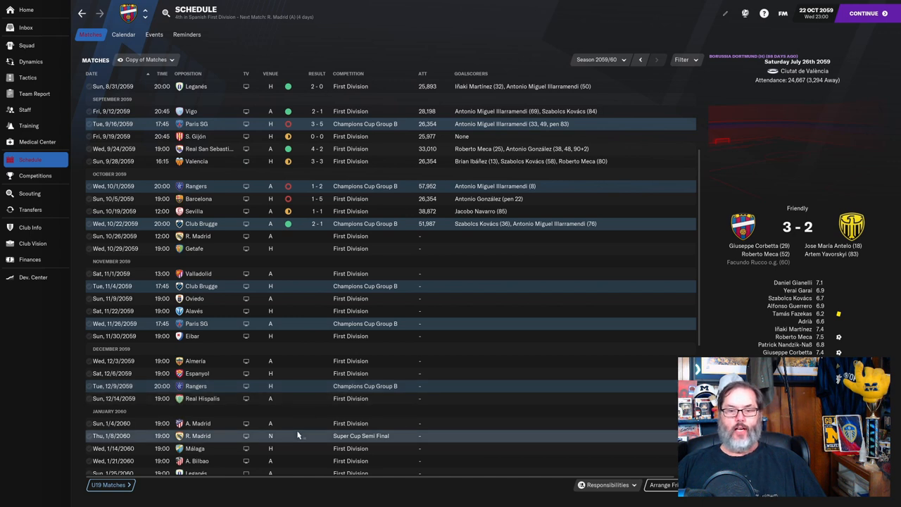
pyautogui.scroll(-3)
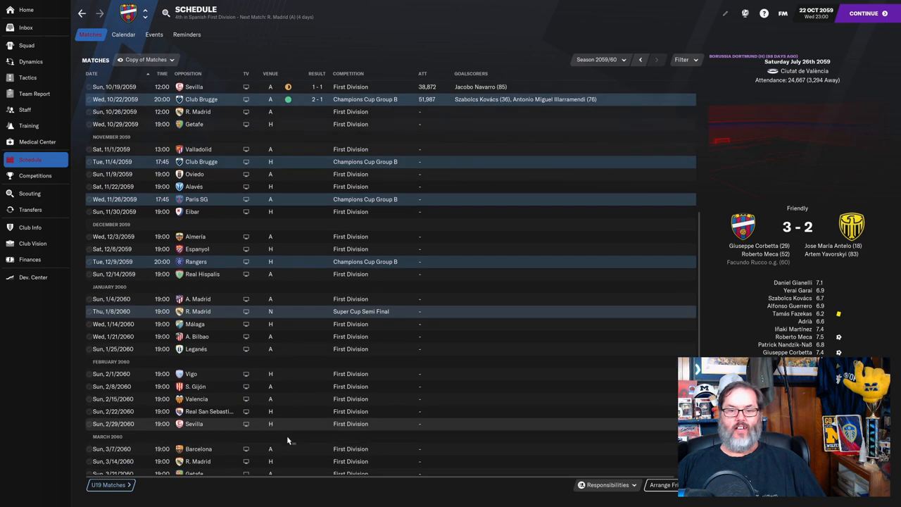
pyautogui.scroll(-3)
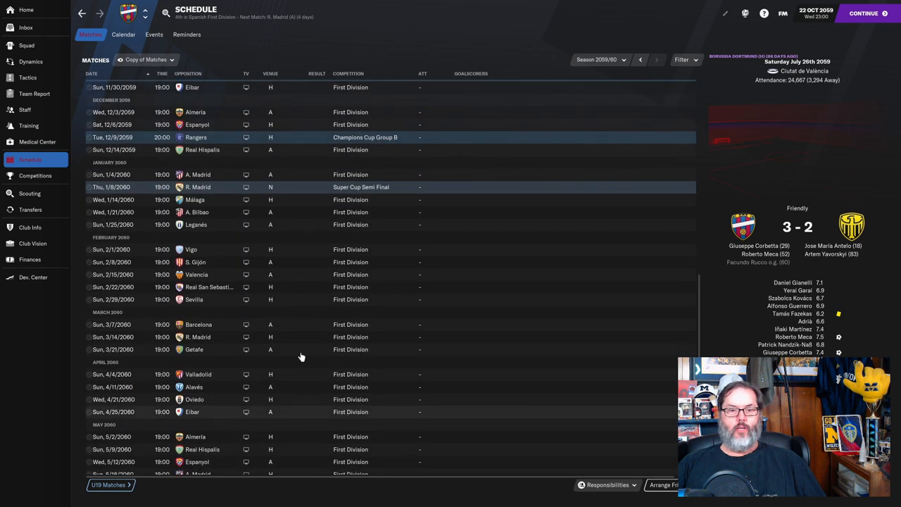
pyautogui.moveTo(302, 330)
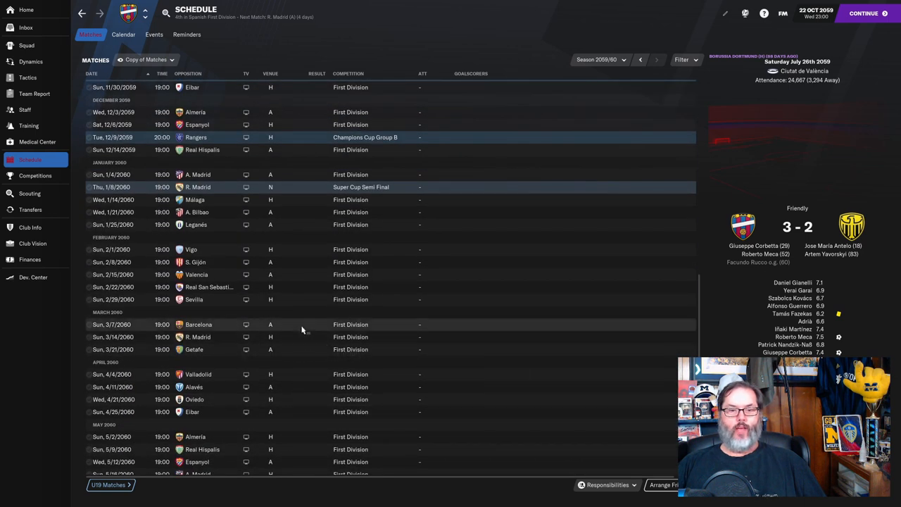
pyautogui.moveTo(294, 344)
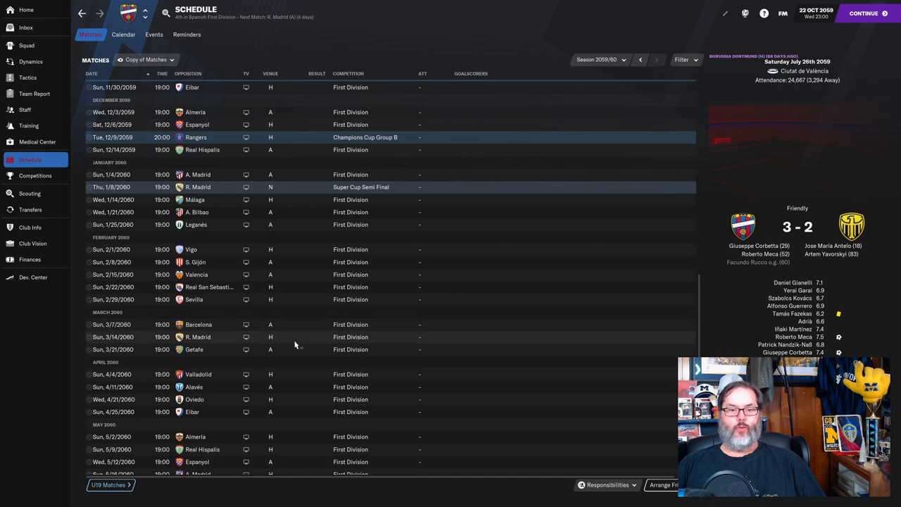
pyautogui.moveTo(319, 340)
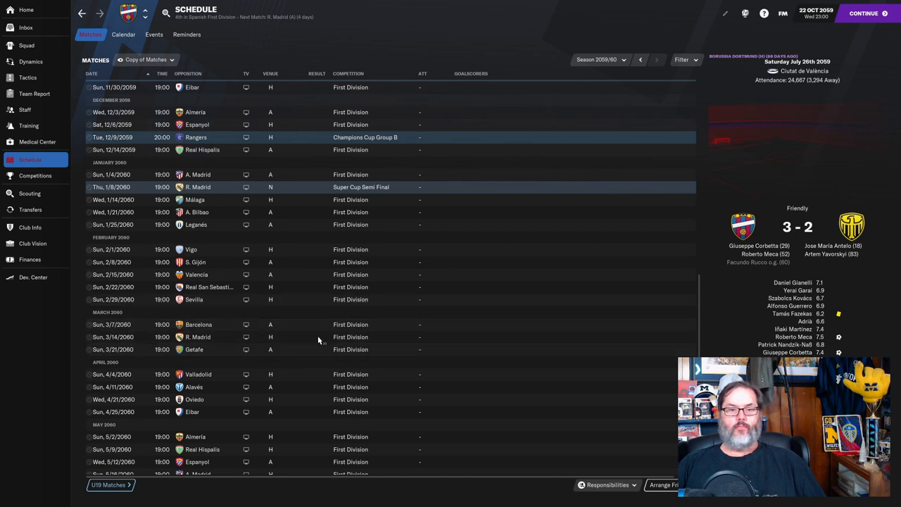